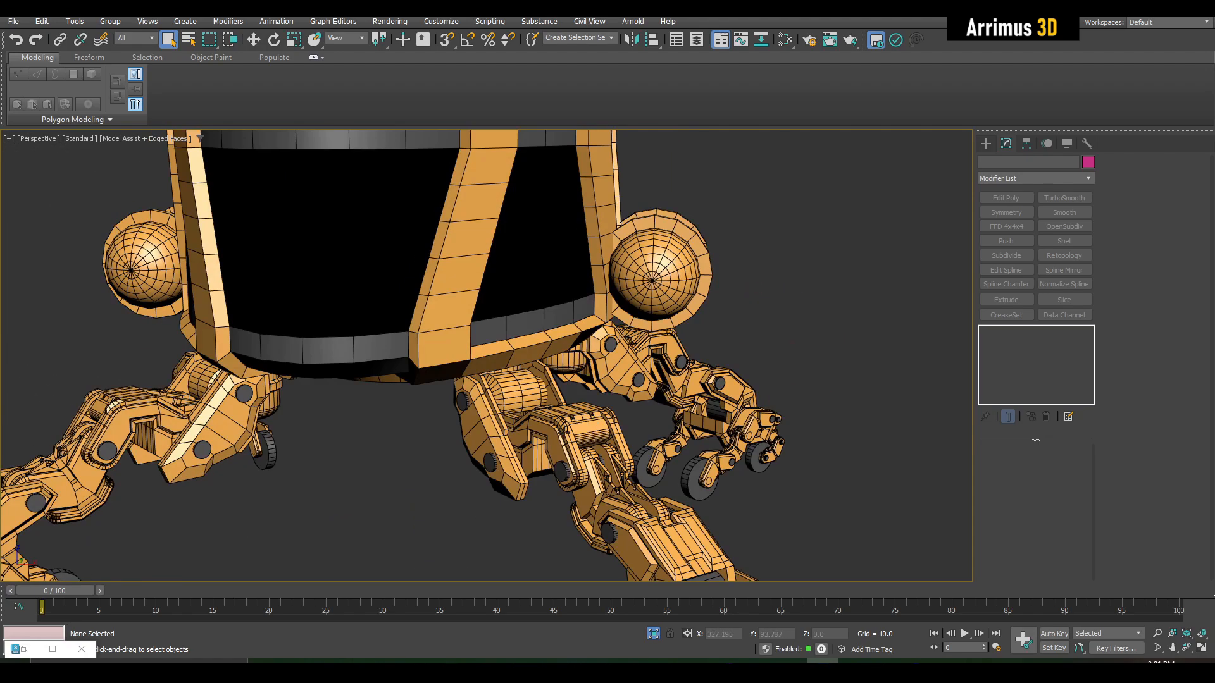
Select both legs' parts together with the body after checking the underside
left_click_drag(465, 349, 643, 341)
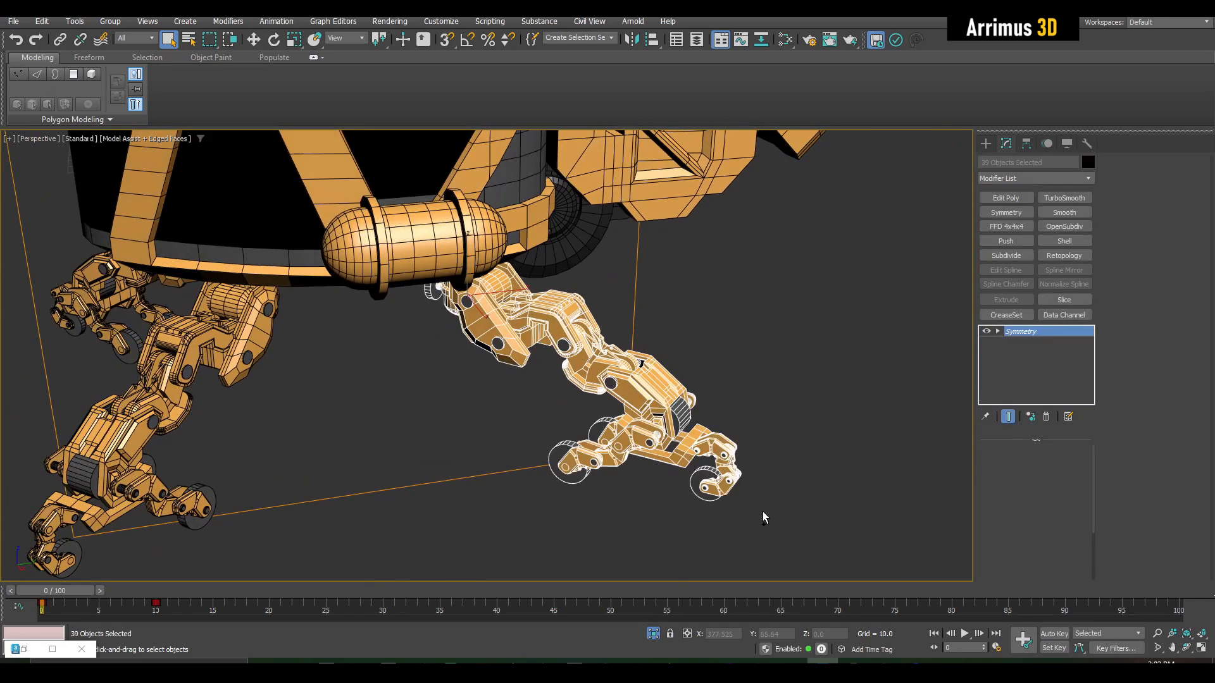
left_click(251, 40)
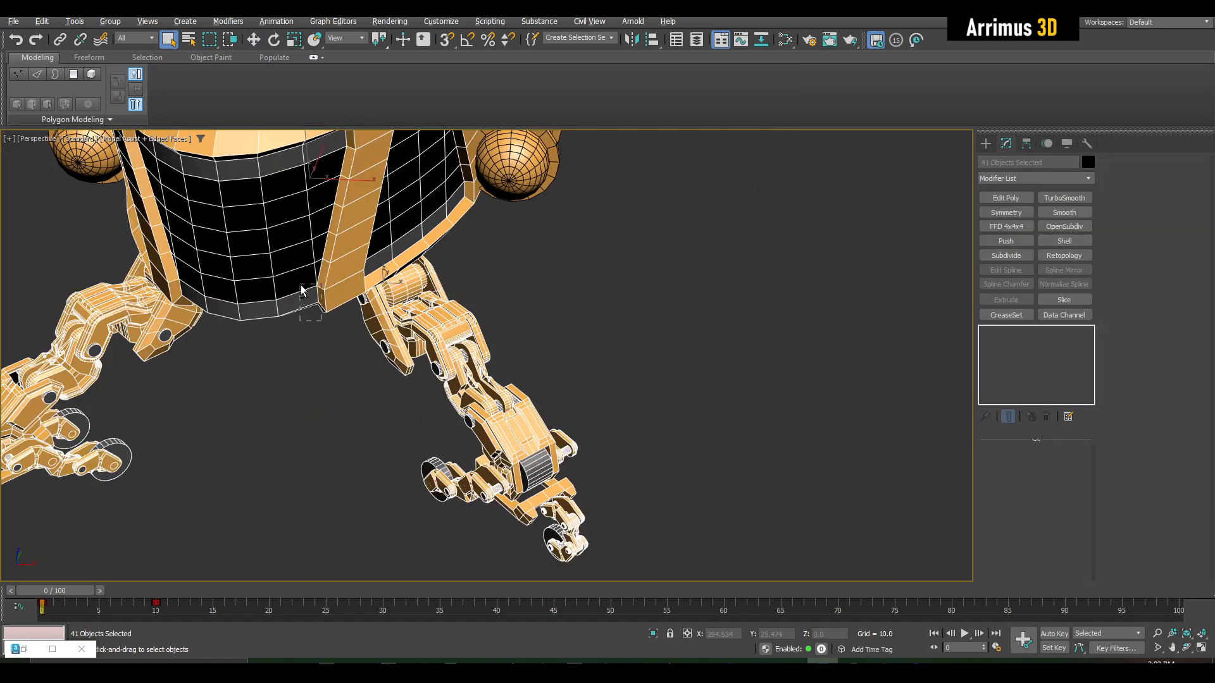
left_click(1006, 213)
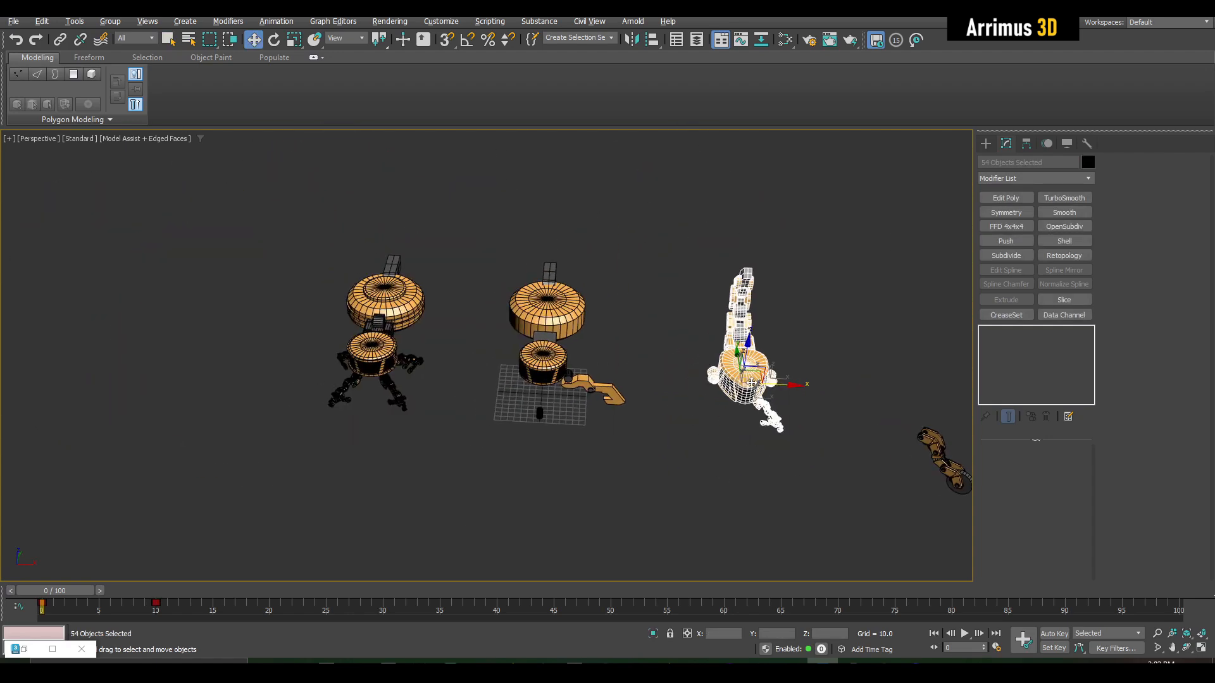
Clone the whole assembly to one side as an independent Copy and select the copied body
left_click_drag(747, 384, 263, 340)
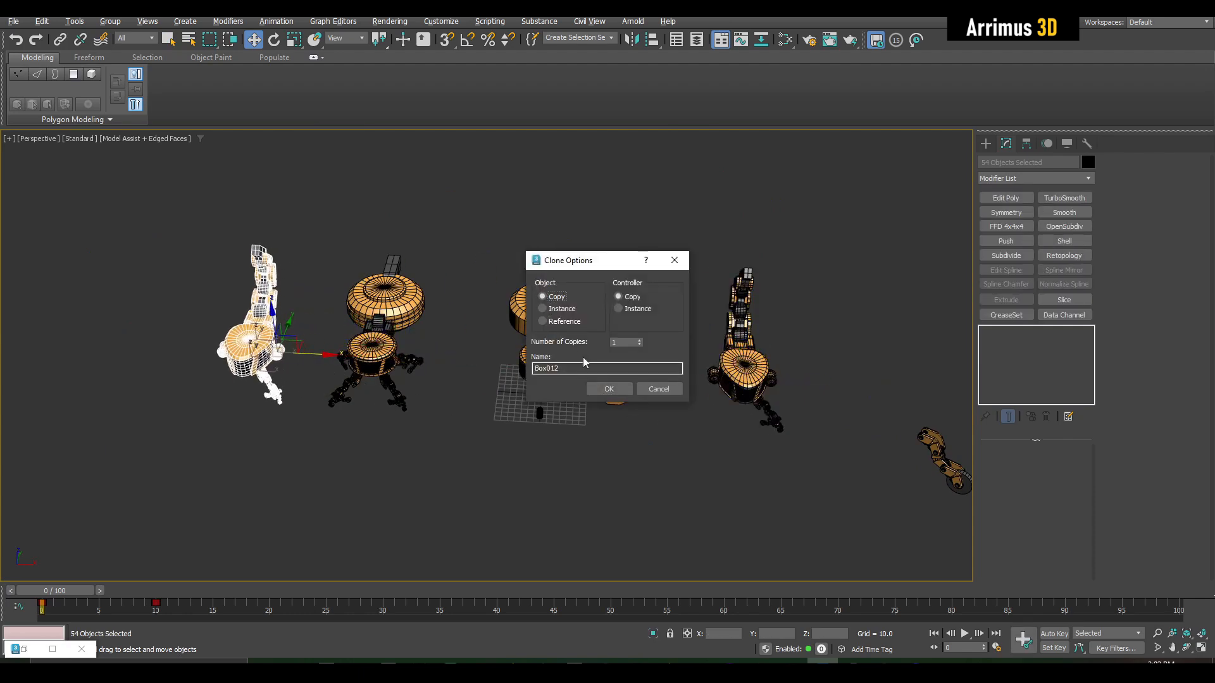
left_click(609, 388)
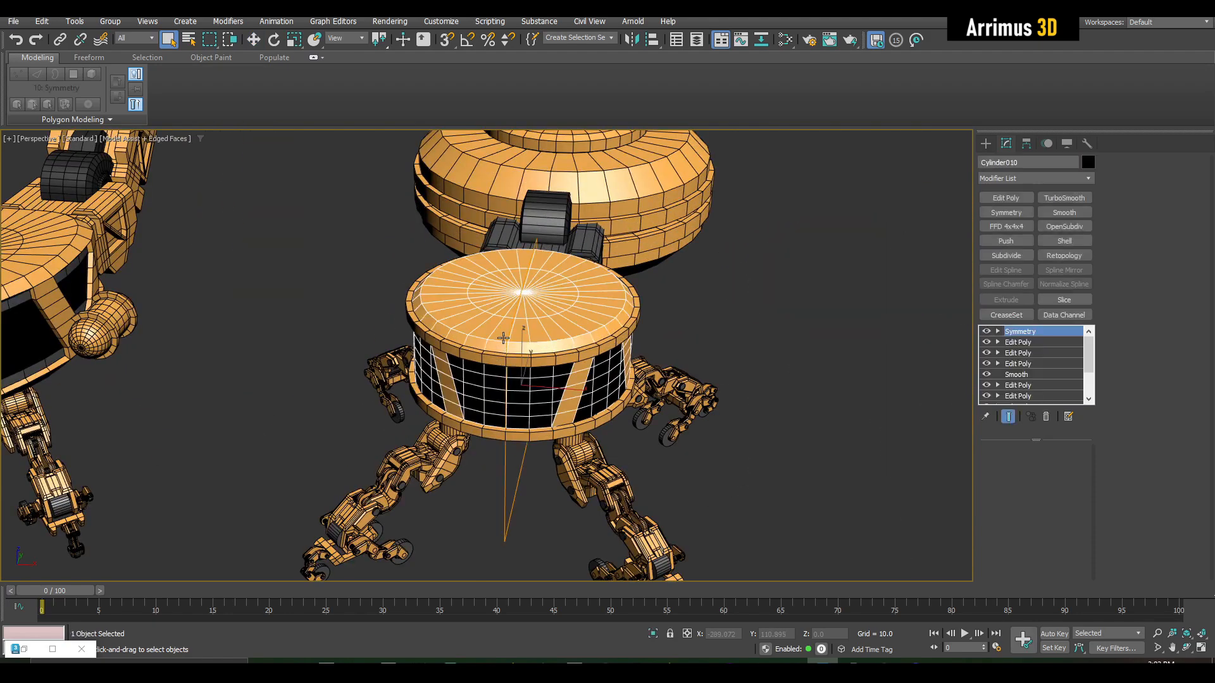
left_click(1020, 330)
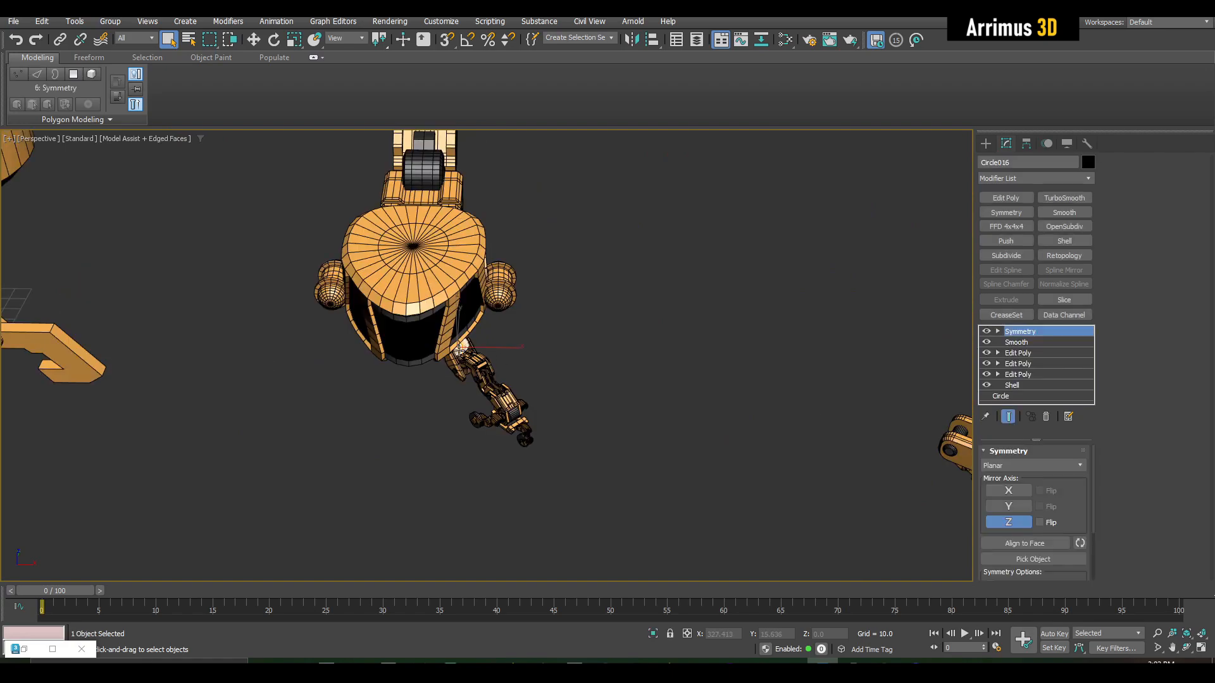
Rotate the claw arm under the body at its top joint in Local space
left_click(273, 40)
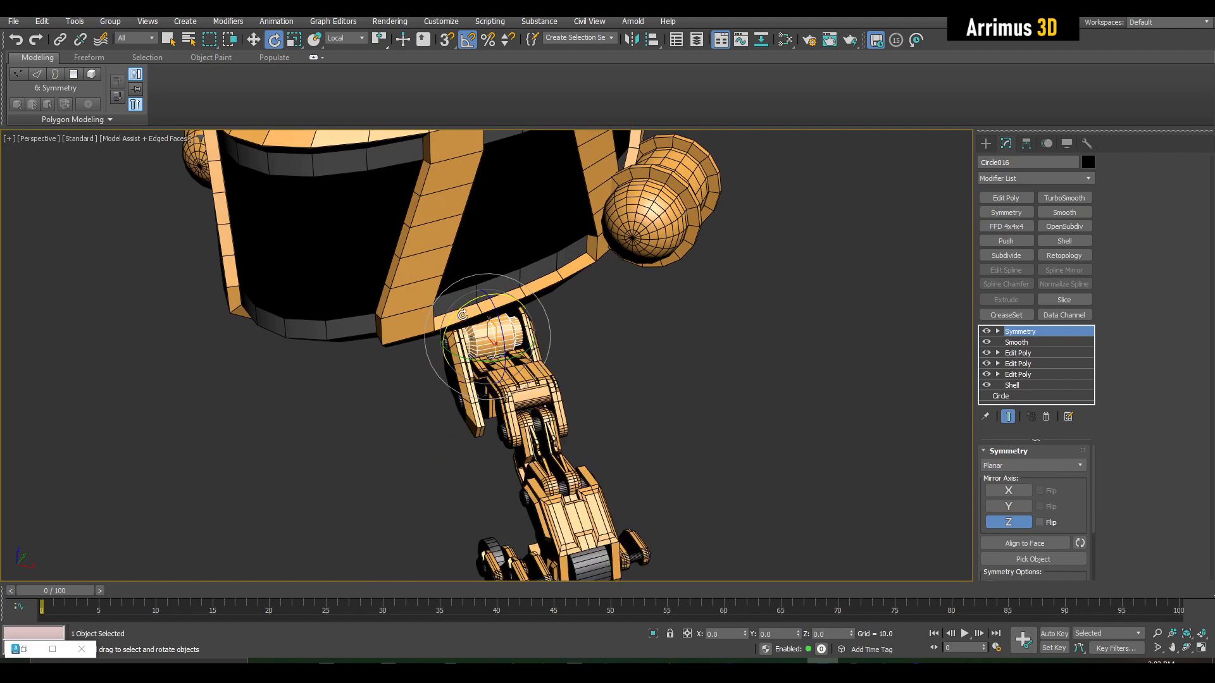
left_click(251, 40)
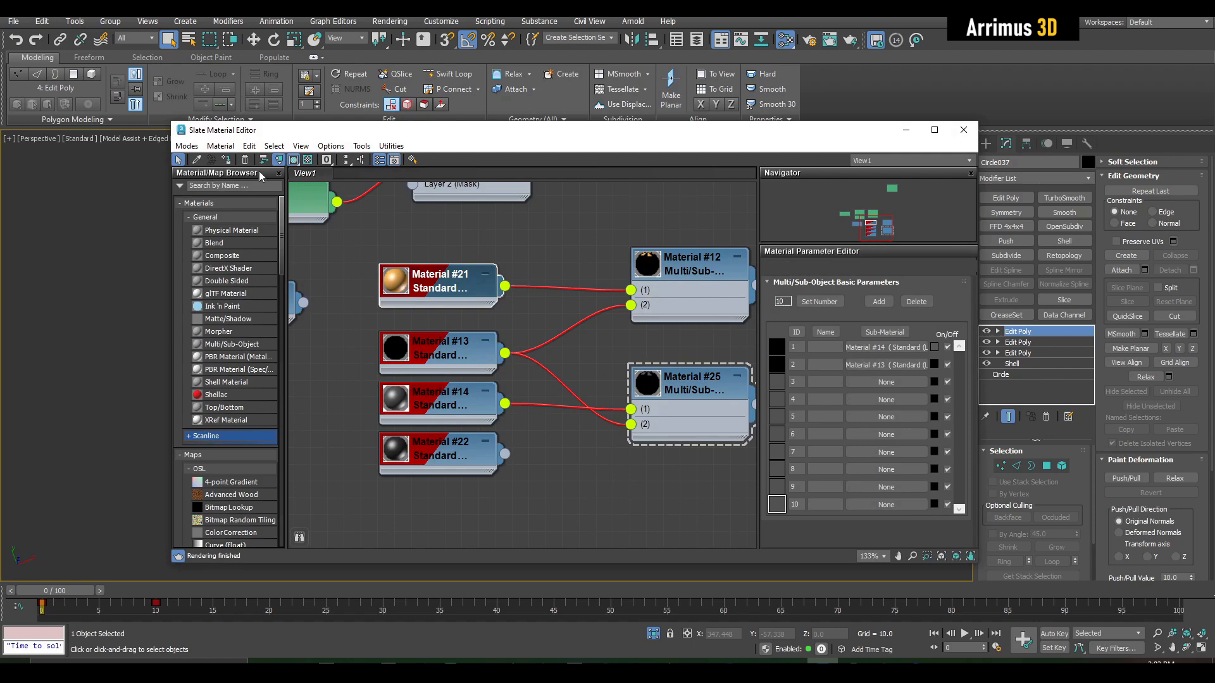
Assign the orange-and-black Multi/Sub-Object material to the selected claw piece
left_click(963, 129)
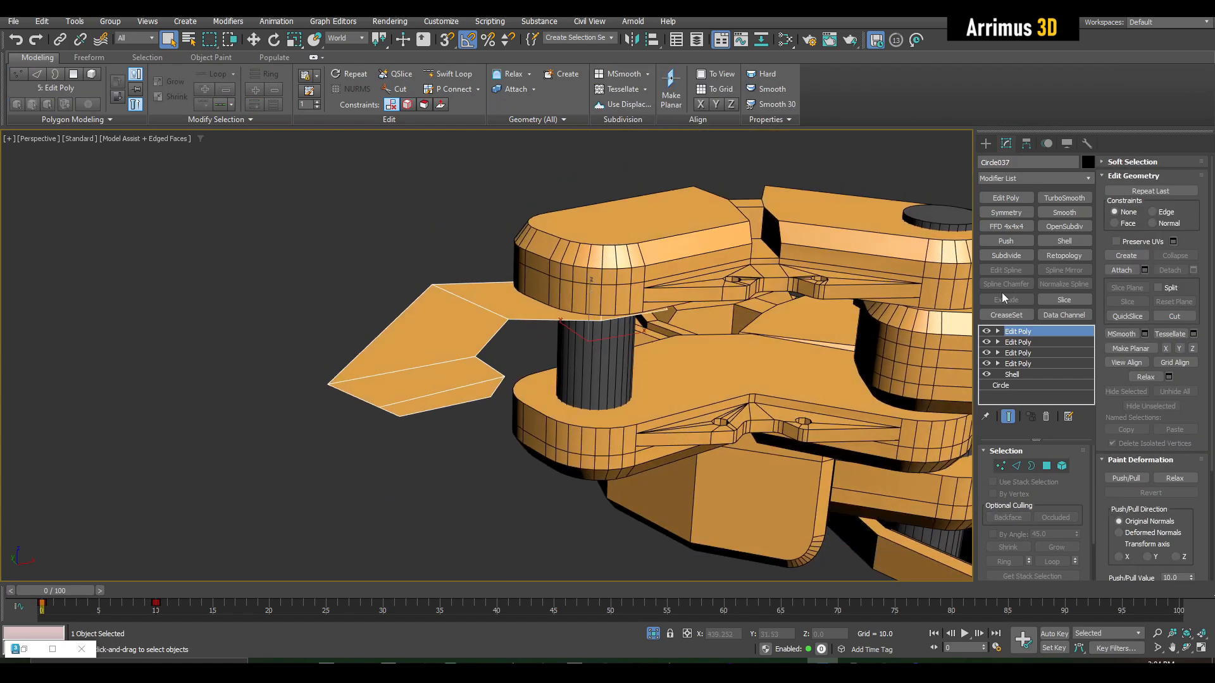
Reshape the flat claw plate into an angular claw-tip block with Shell and moved vertices
left_click(1064, 241)
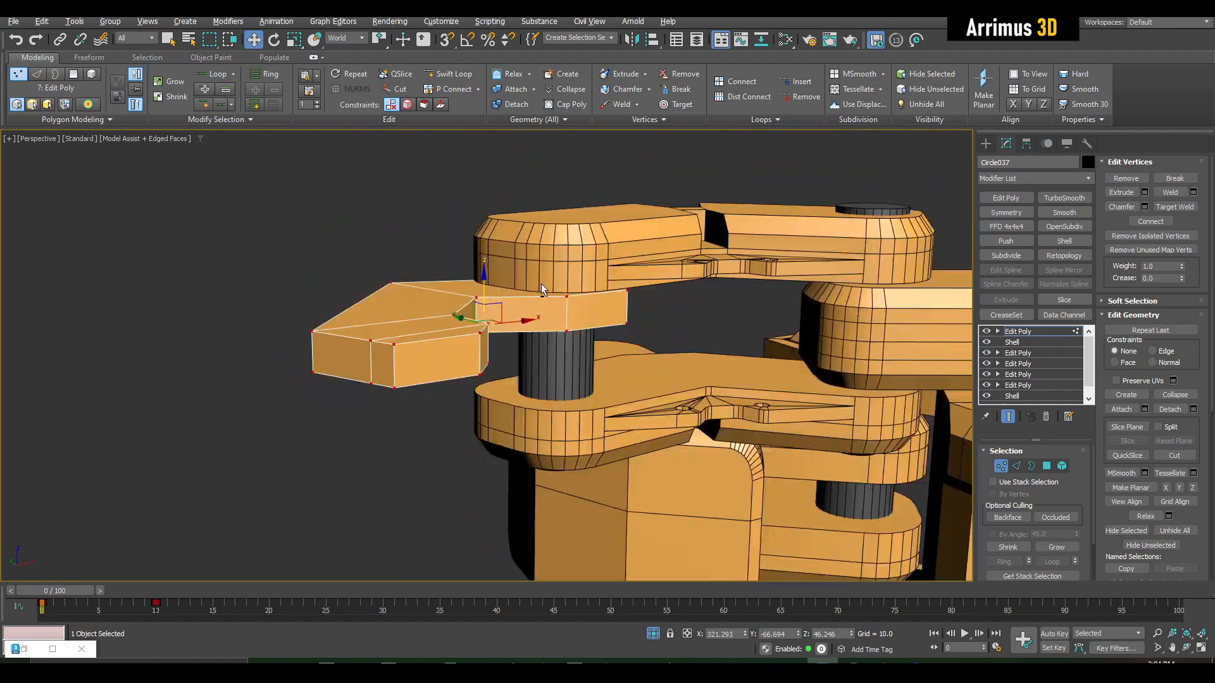
Mirror the finished claw-tip block across its height with a Symmetry modifier on Z
left_click(1020, 332)
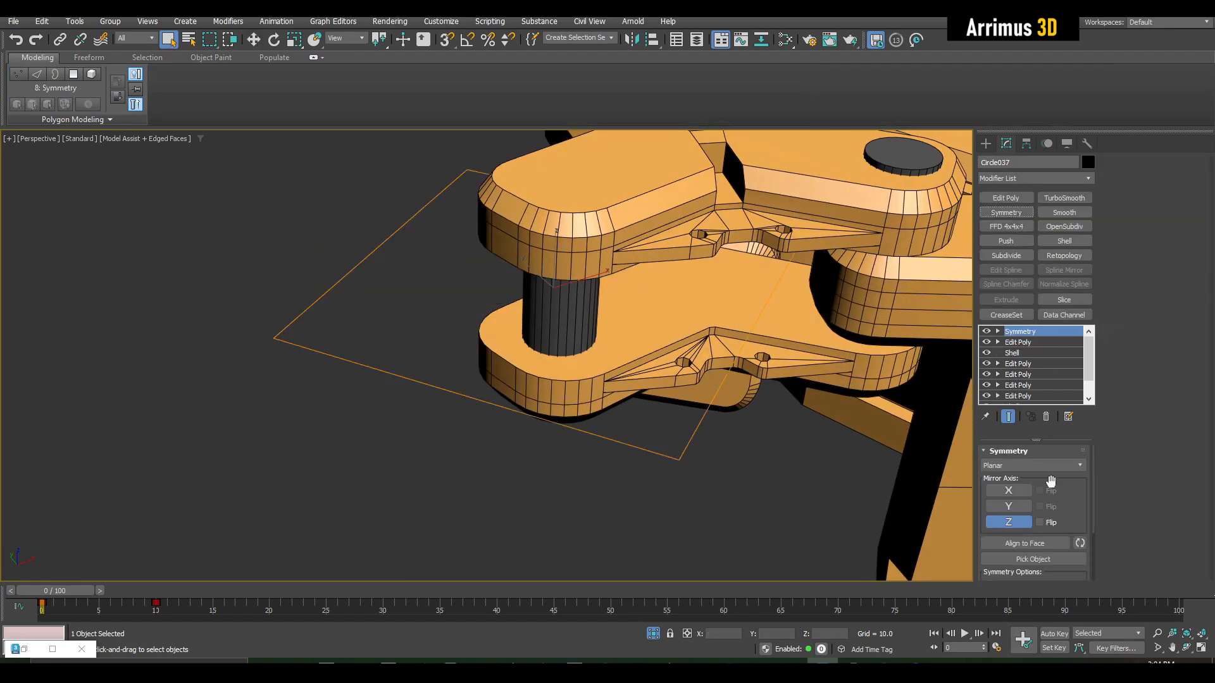
left_click(1040, 522)
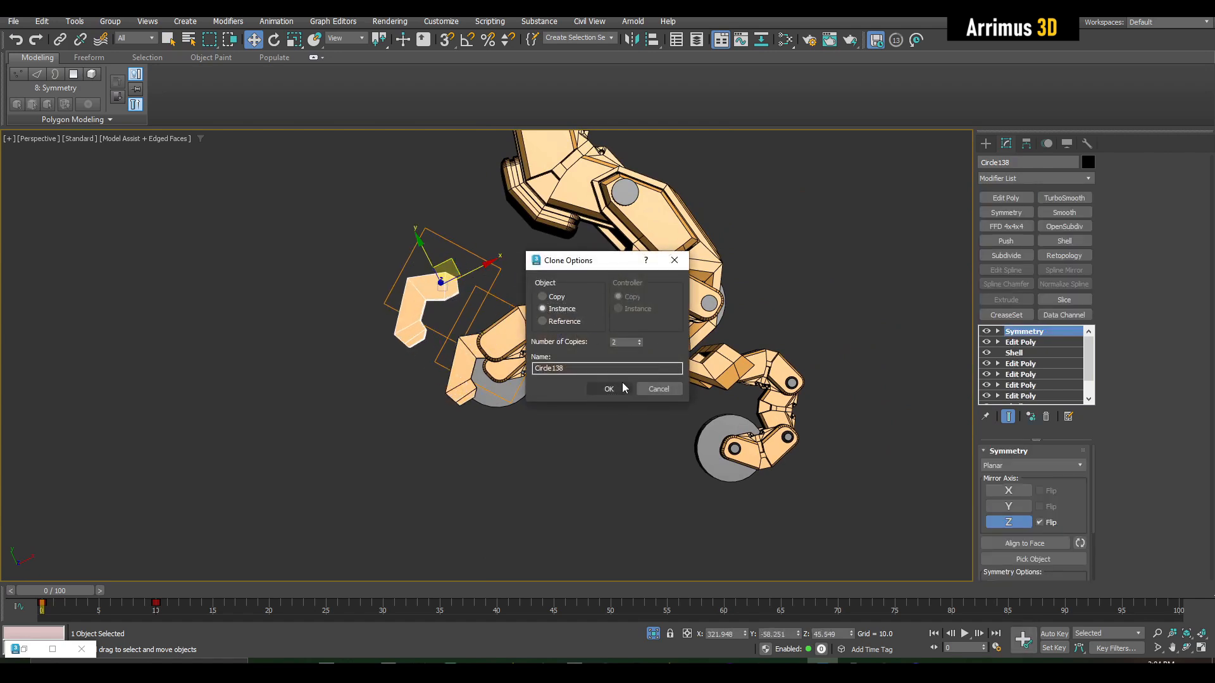
Make 2 instanced copies of the claw tip and place them at the other arm ends
left_click(608, 388)
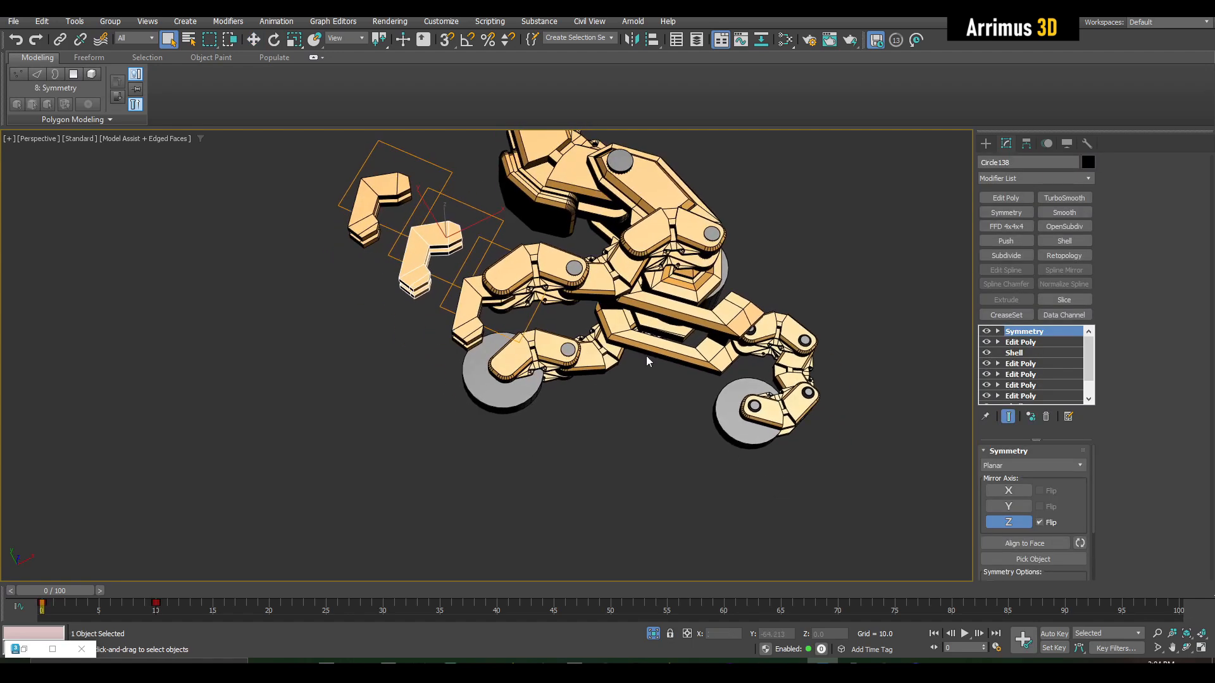
left_click(254, 39)
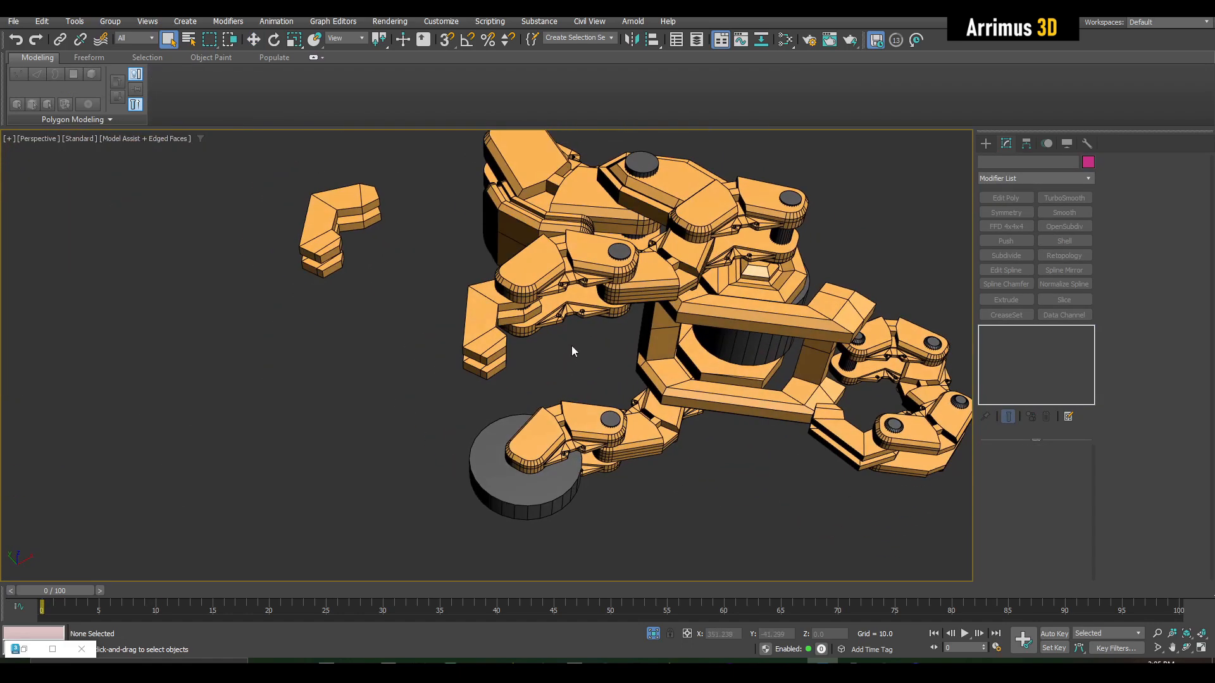
left_click(527, 464)
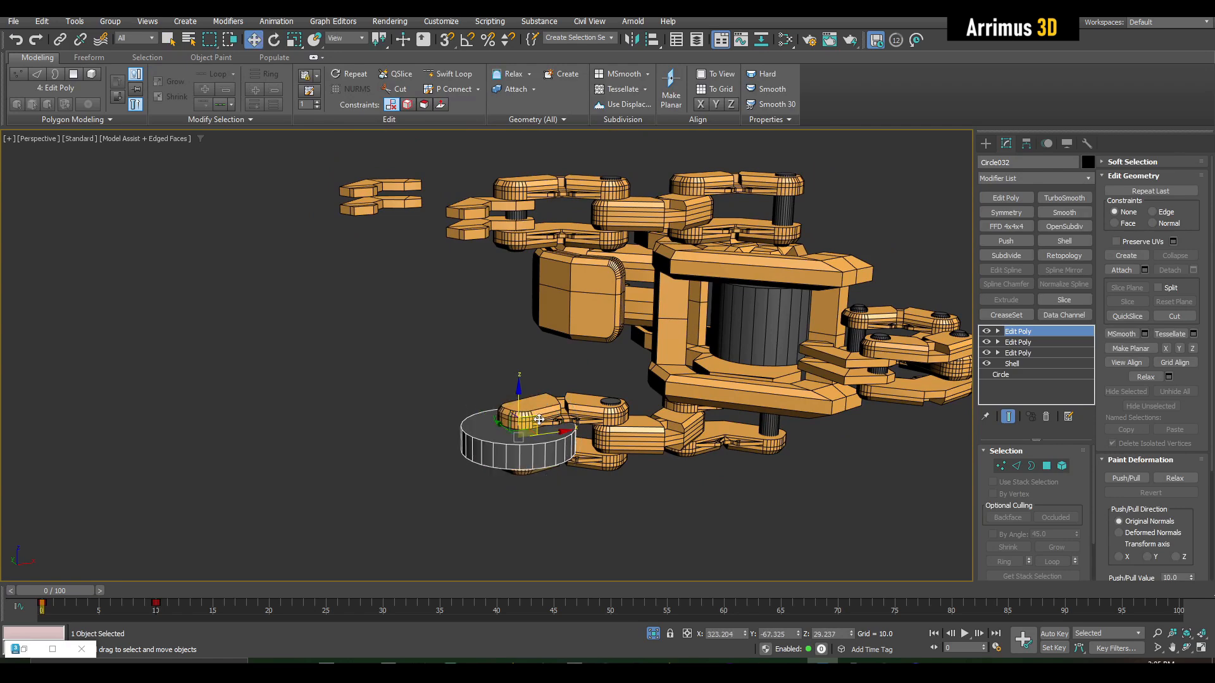
left_click(273, 39)
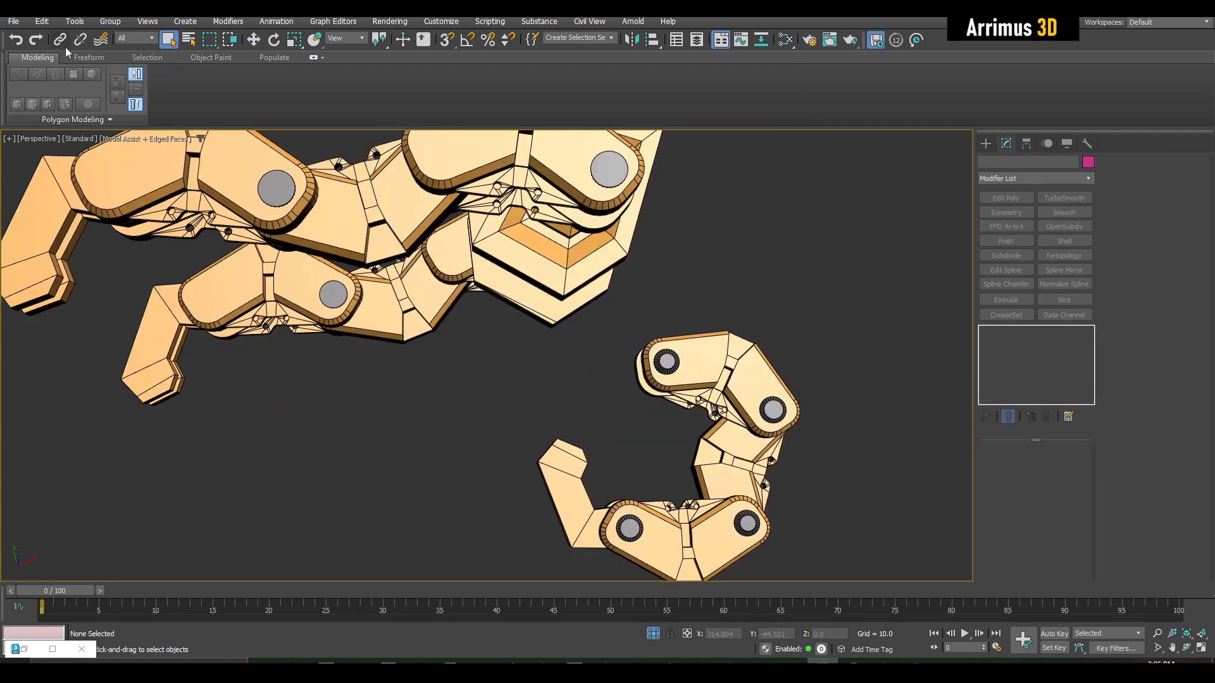
Link the claw tip as a child of the arm segment it sits on
left_click(596, 407)
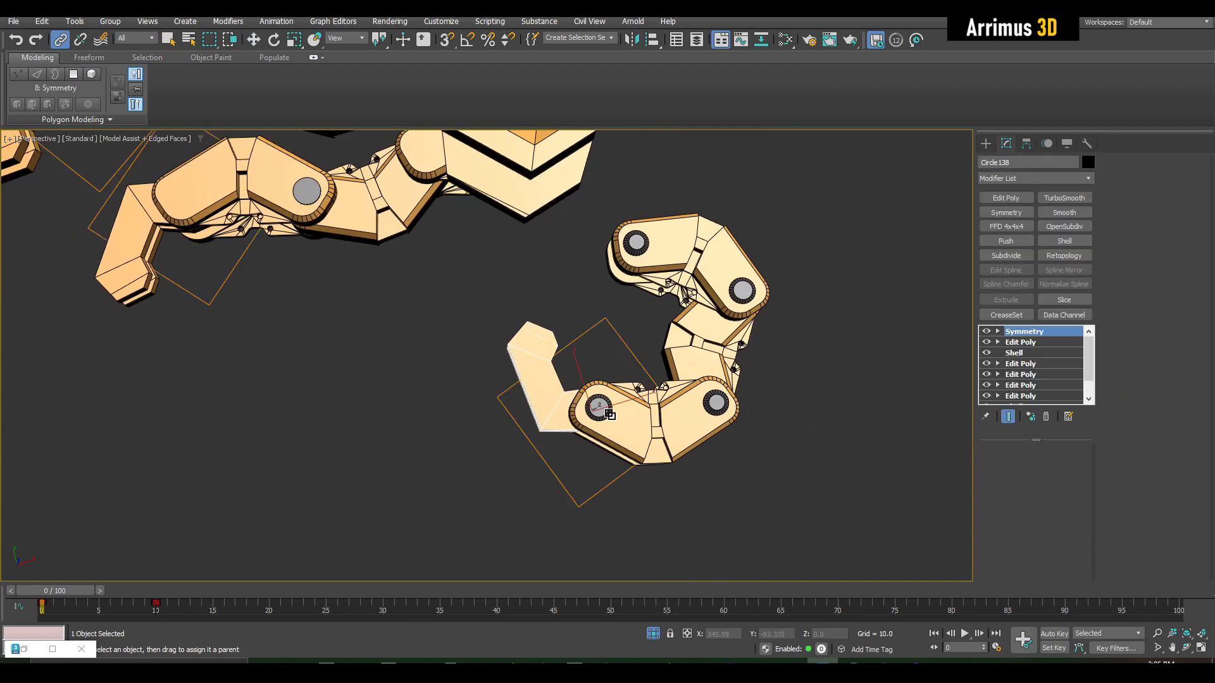
left_click(1023, 331)
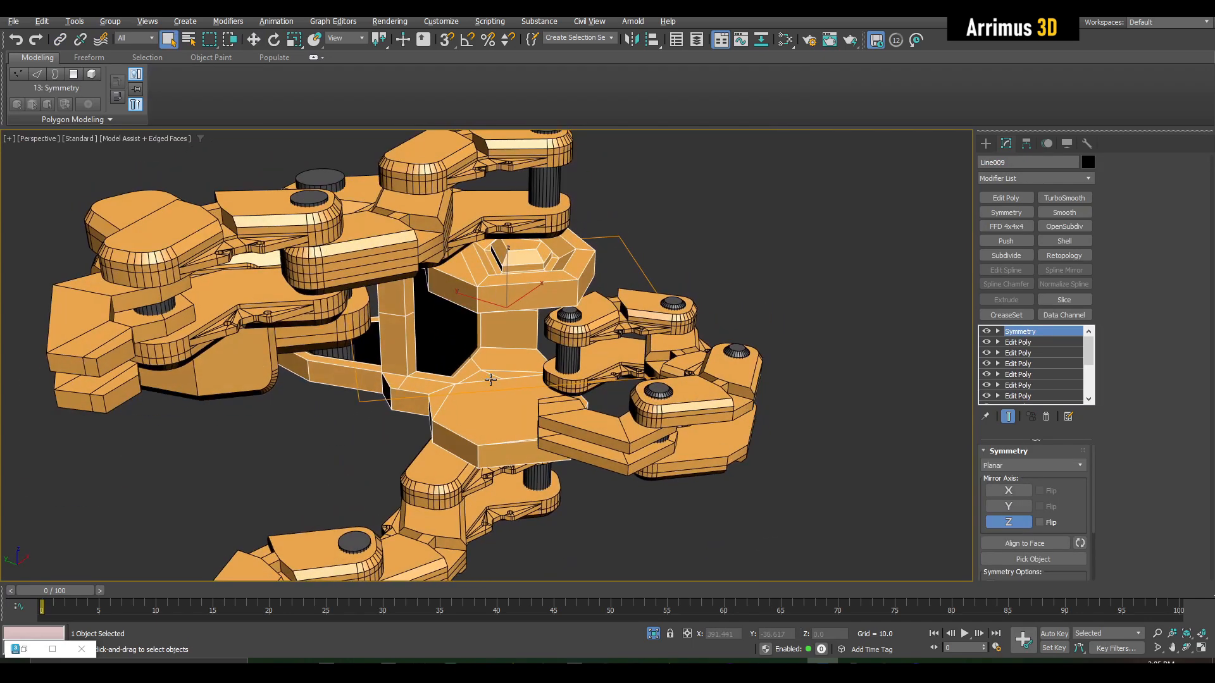
Detach the selected faces from the body frame as a copy and mirror the piece on Z
left_click(1018, 342)
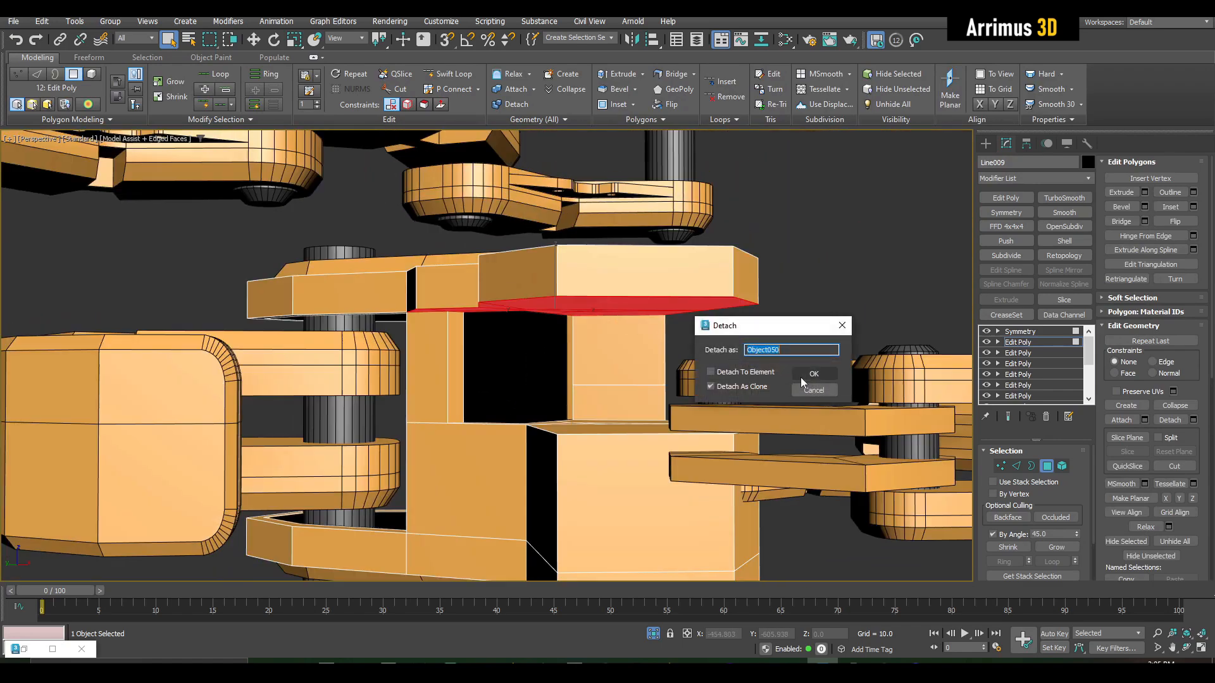
left_click(812, 374)
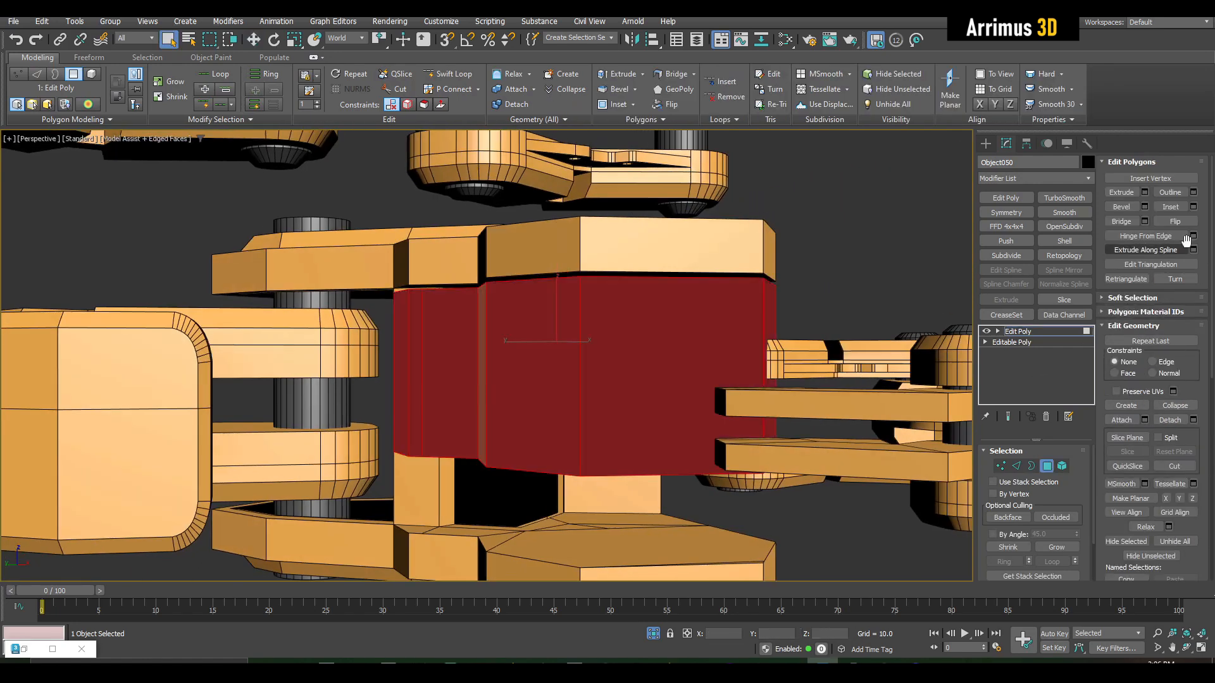
left_click(1004, 212)
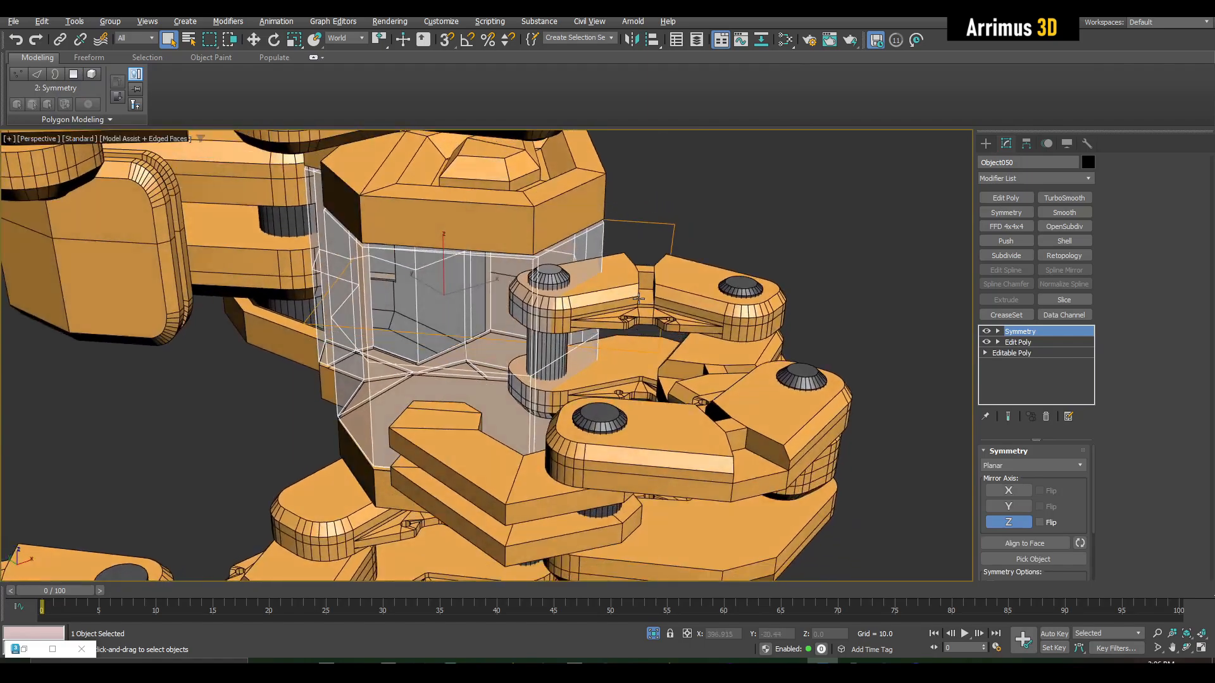
Edit the column's edges below the Symmetry modifier and frame the whole arm assembly
left_click(1017, 342)
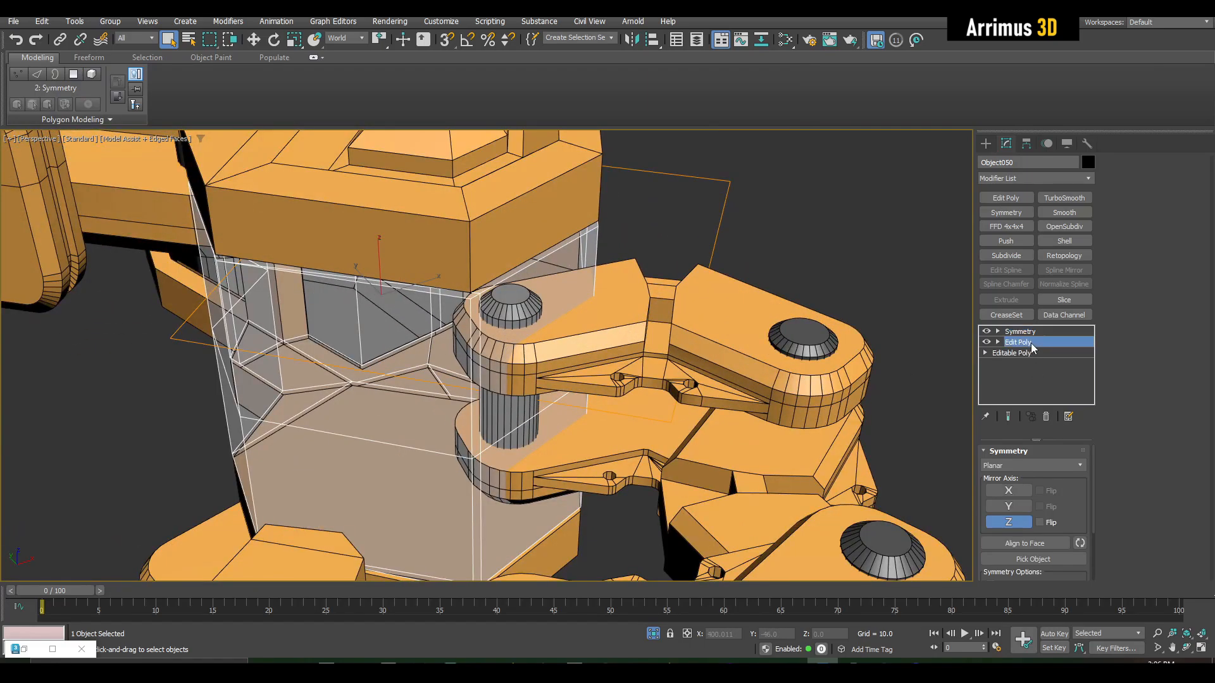
left_click(1018, 342)
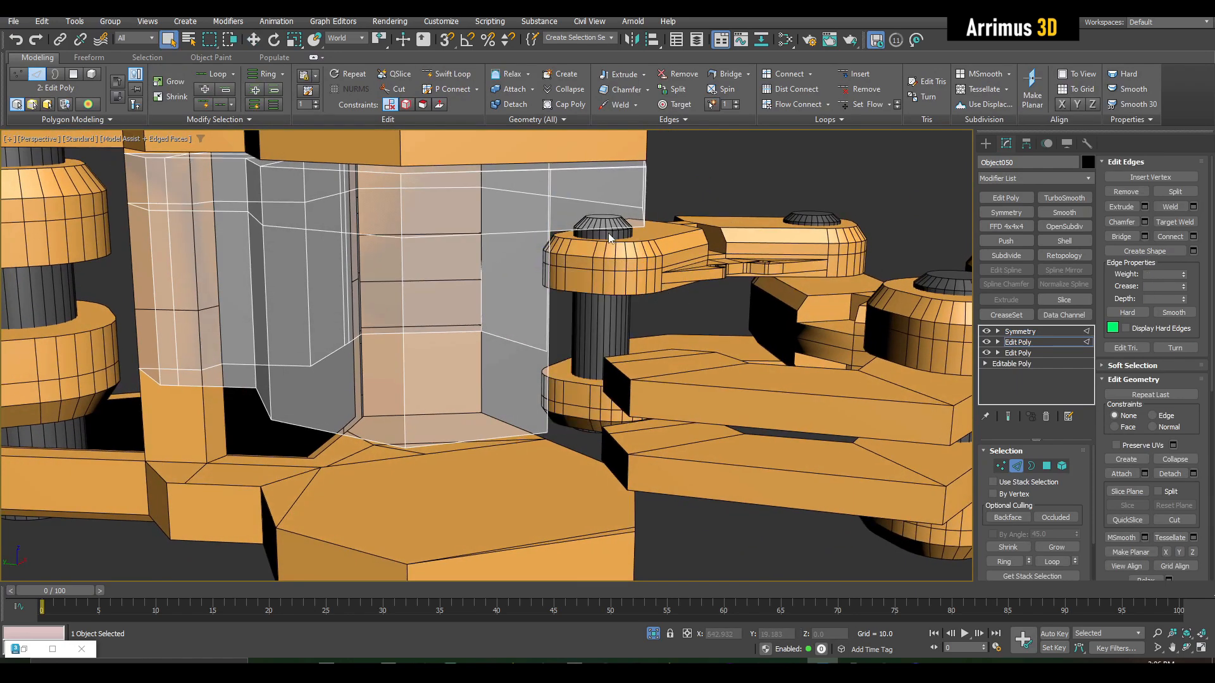
left_click(748, 73)
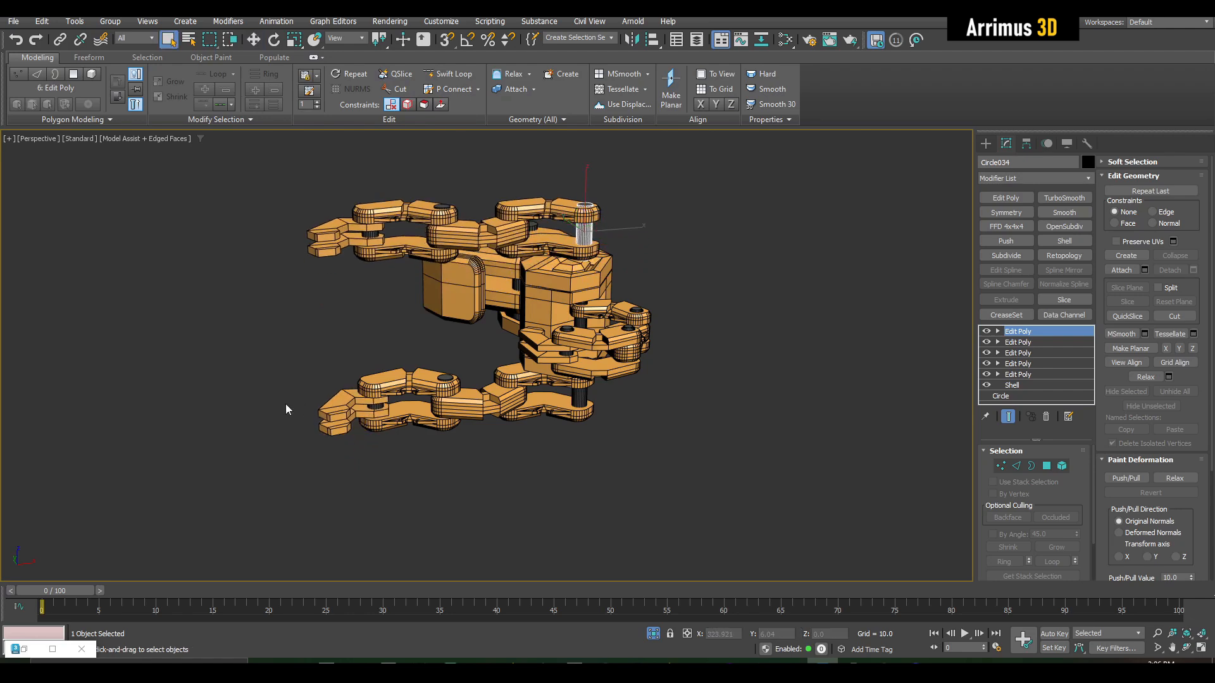
Bring in the claw arm and show edged faces (F4) while placing arms under the dome
left_click(1004, 211)
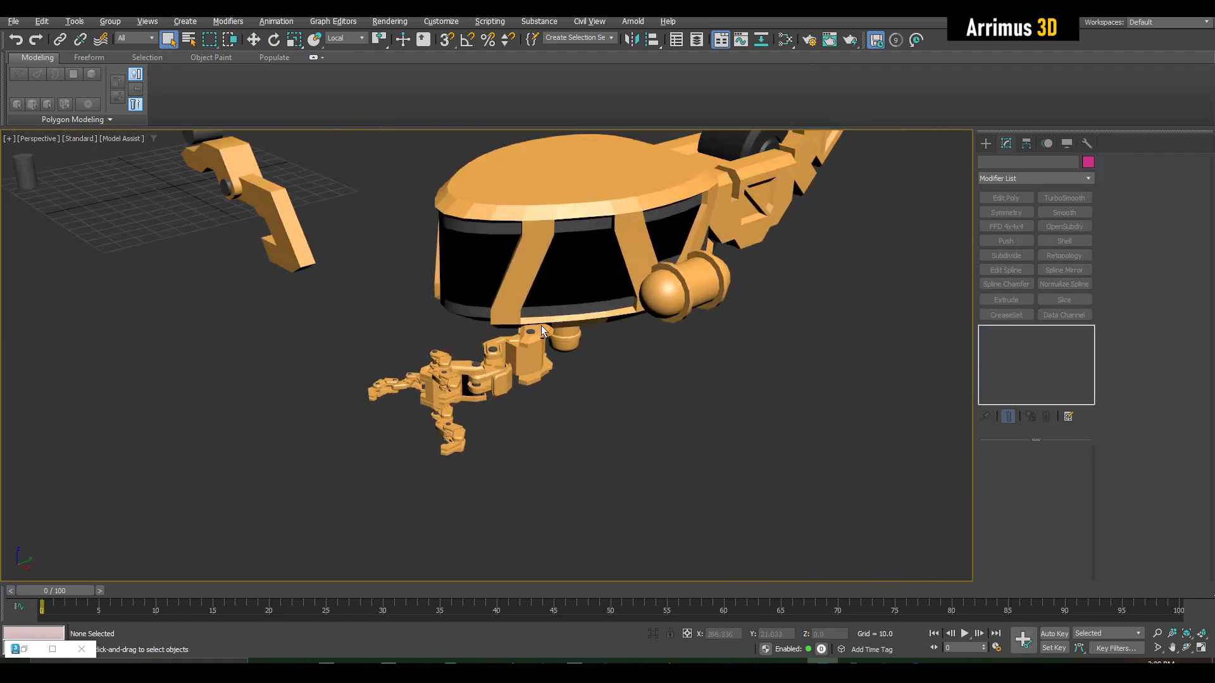
key("F4")
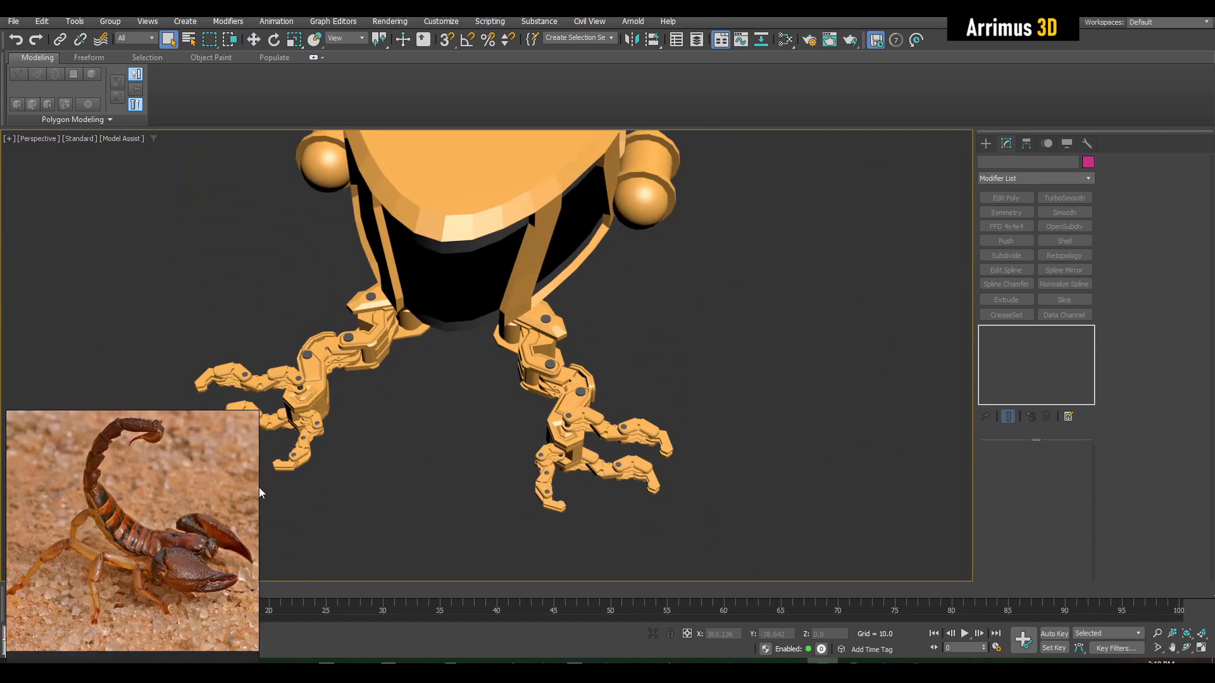
mouse_move(180, 556)
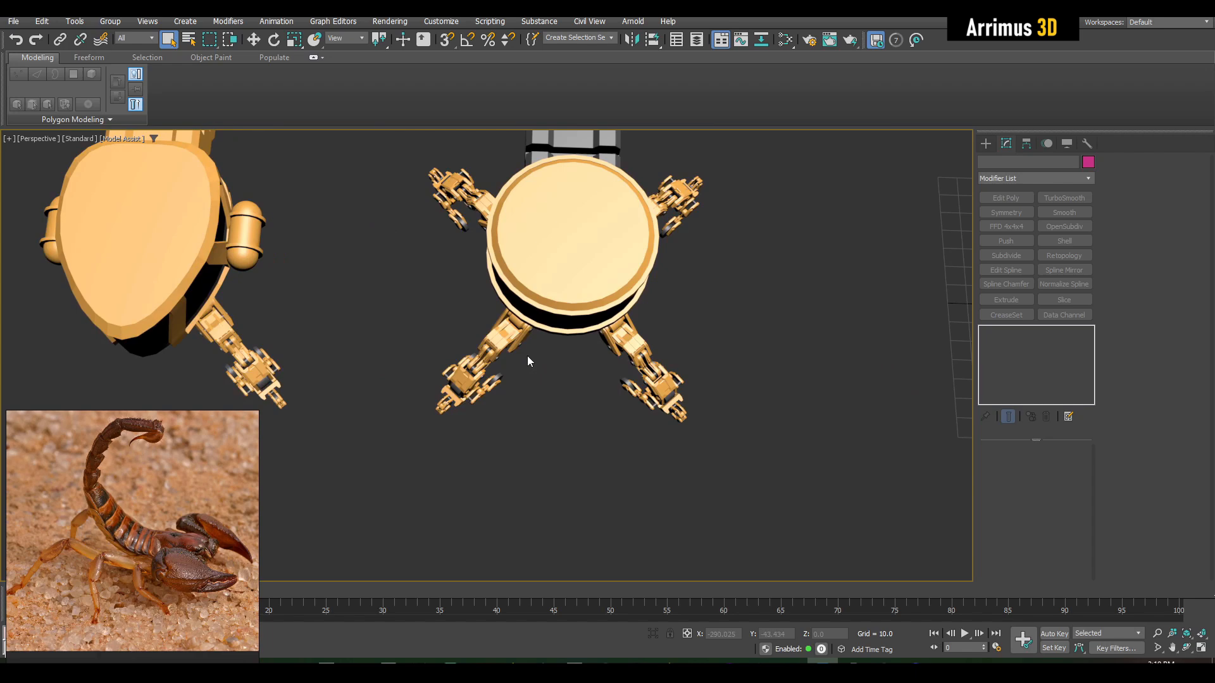
mouse_move(135, 566)
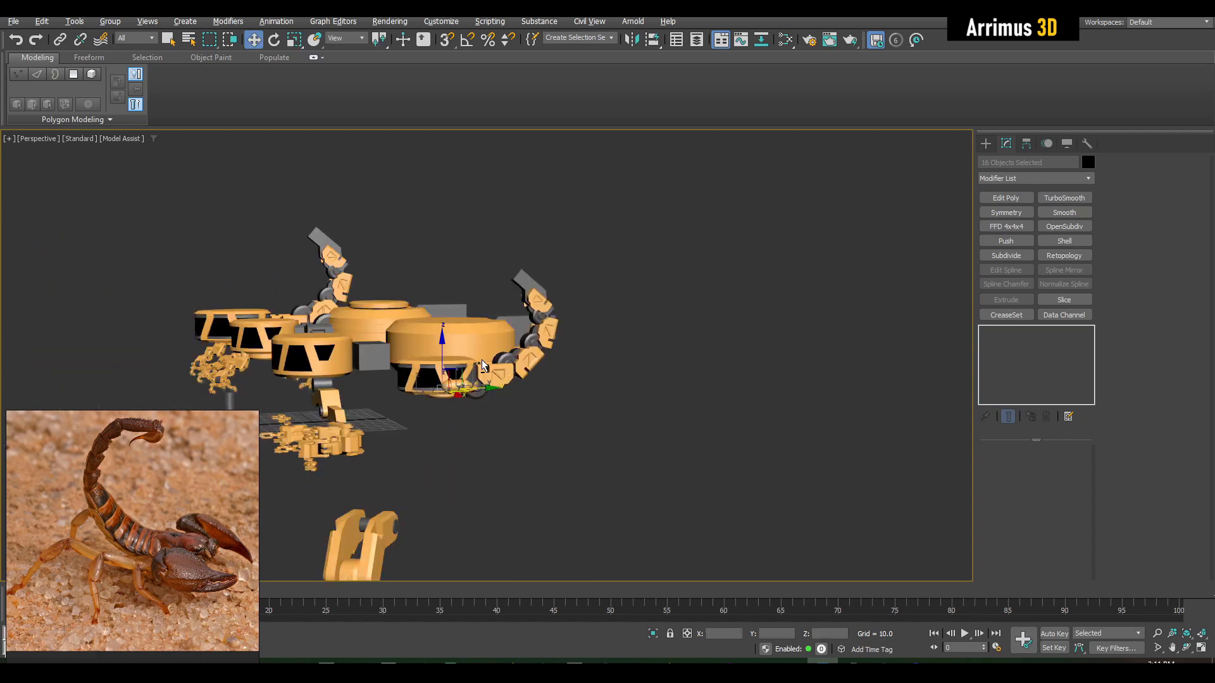
Move the body section and joint capsule so they seat against the tail's first segment
left_click_drag(465, 349, 464, 364)
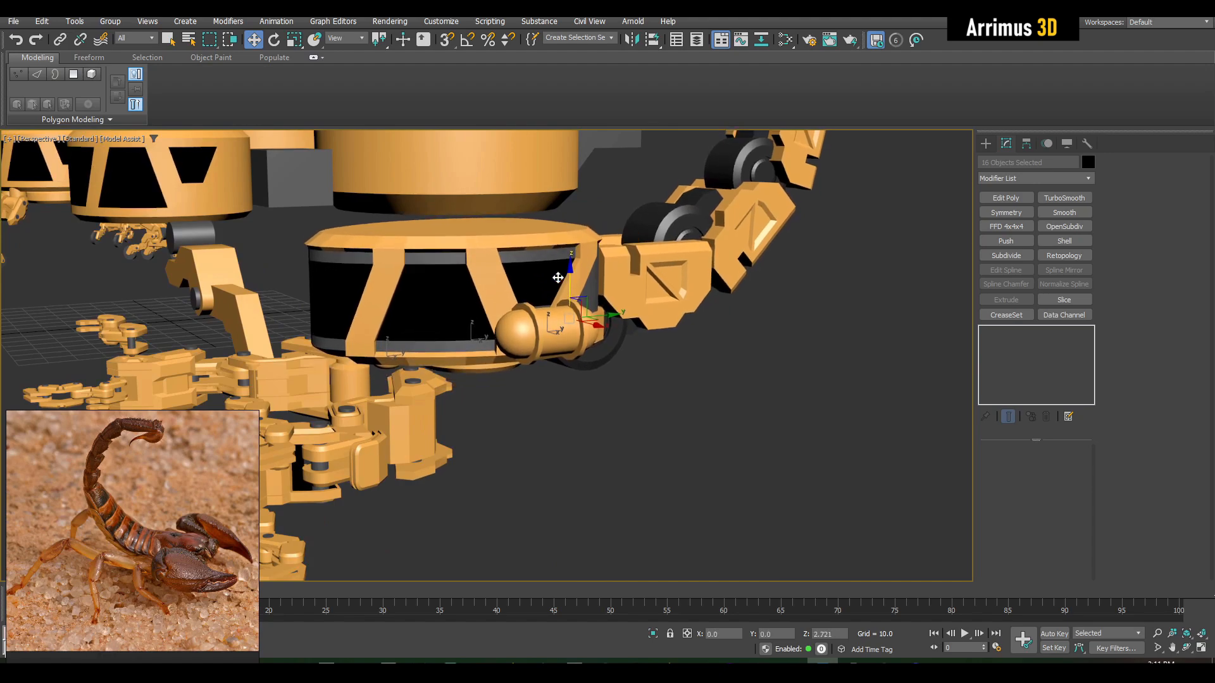
left_click_drag(558, 278, 523, 419)
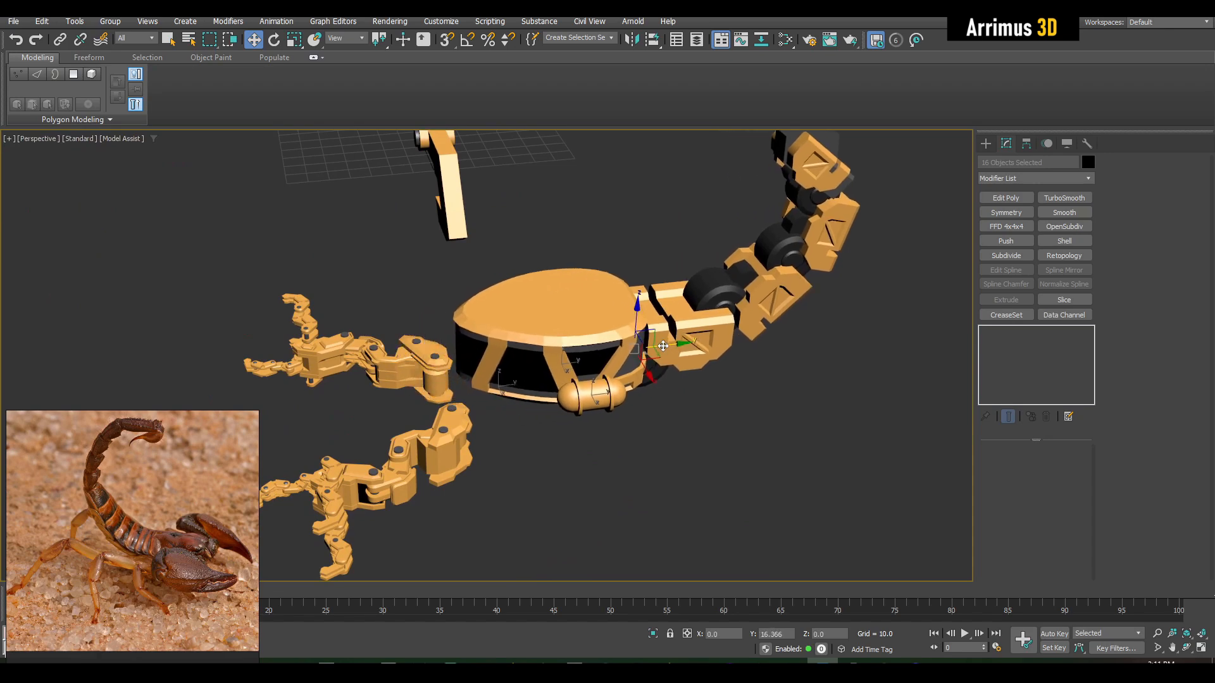
left_click_drag(661, 345, 635, 354)
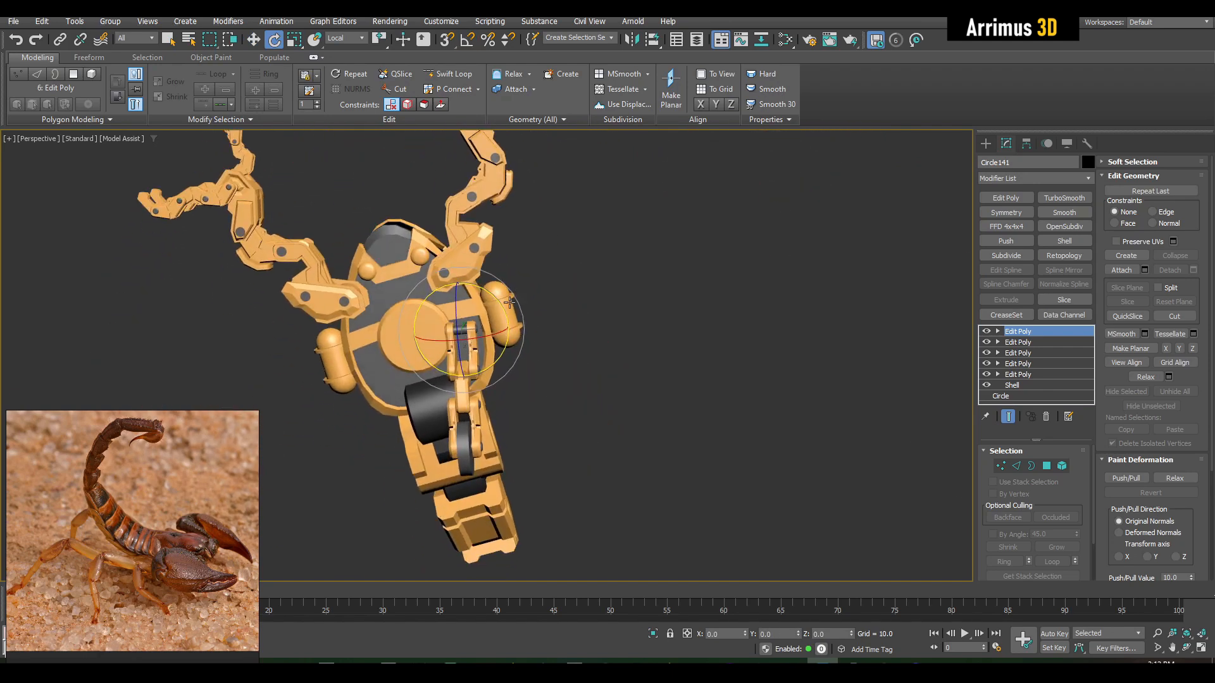
Rotate the leg to an exact value in World coordinates and move it up under the body
left_click(344, 38)
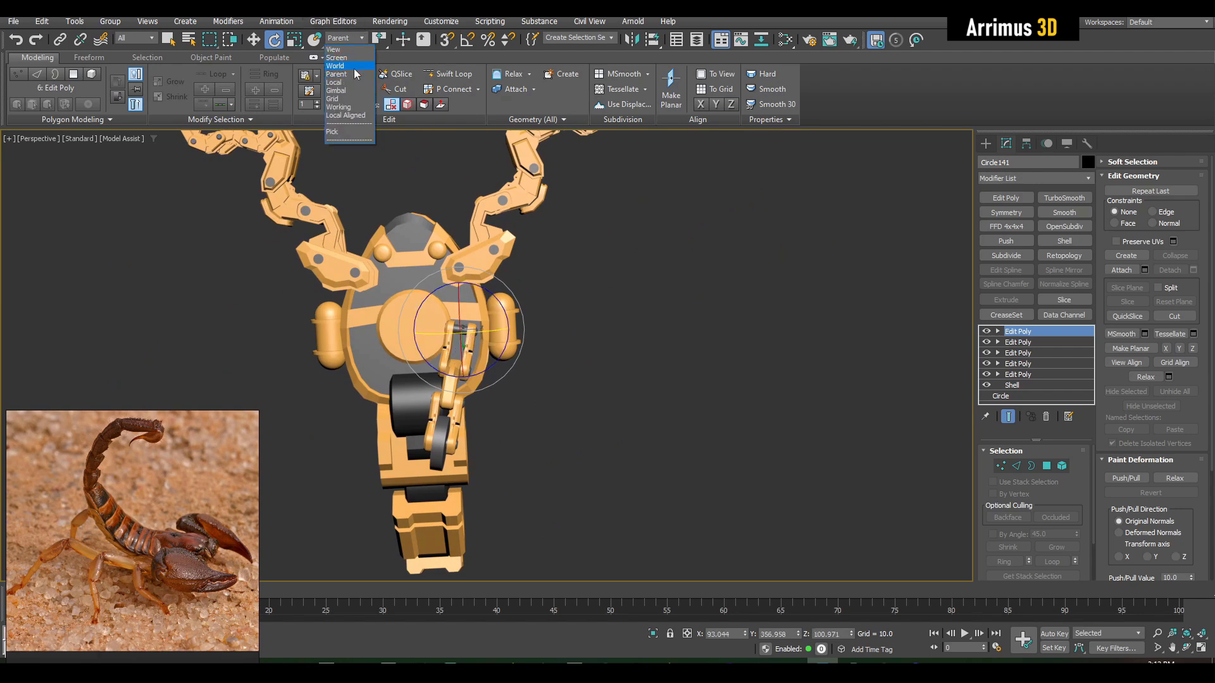
left_click(335, 64)
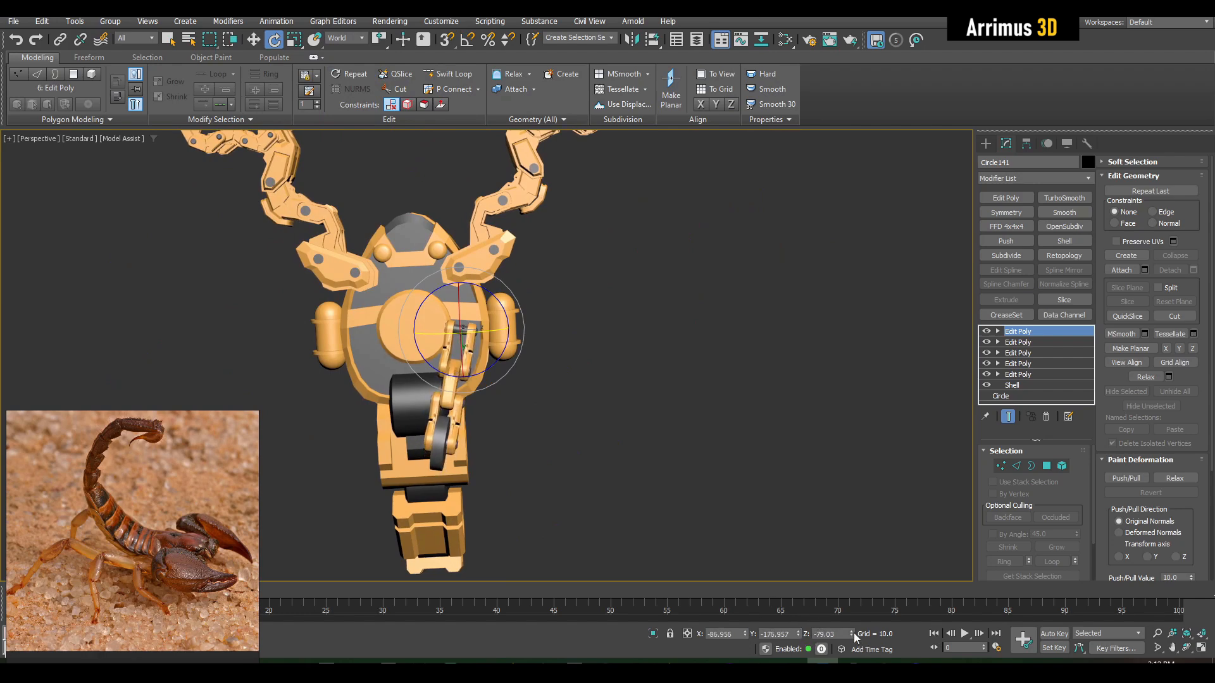
left_click(832, 634)
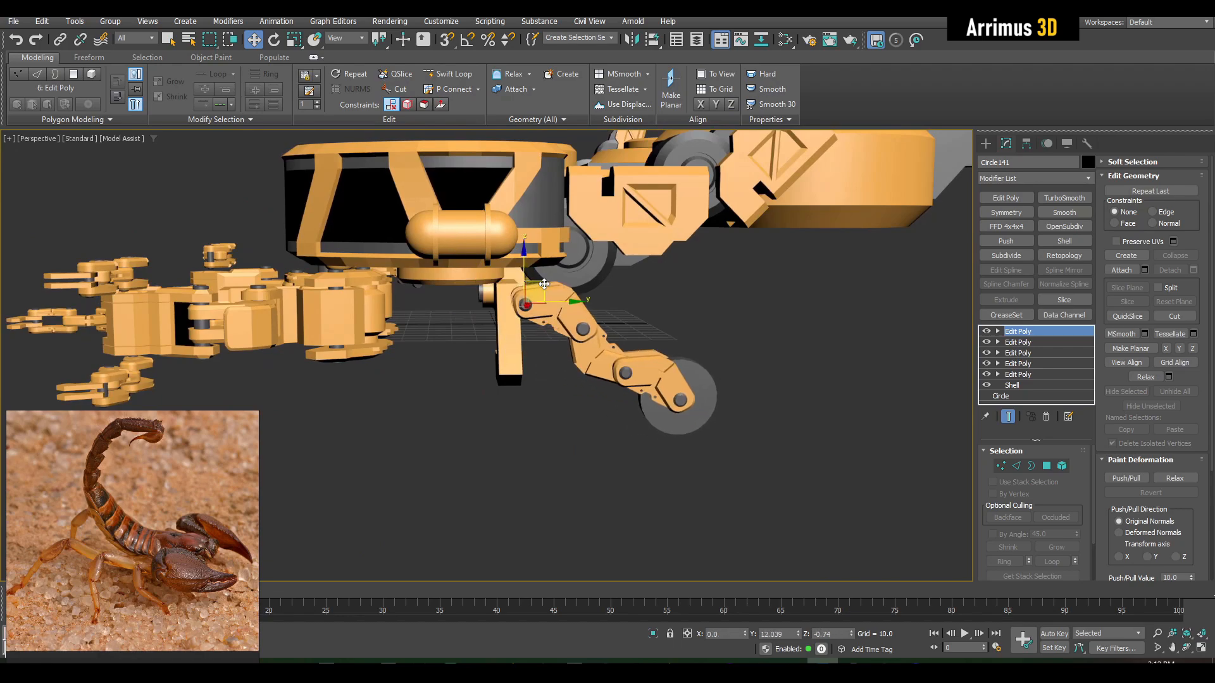
left_click_drag(543, 282, 501, 305)
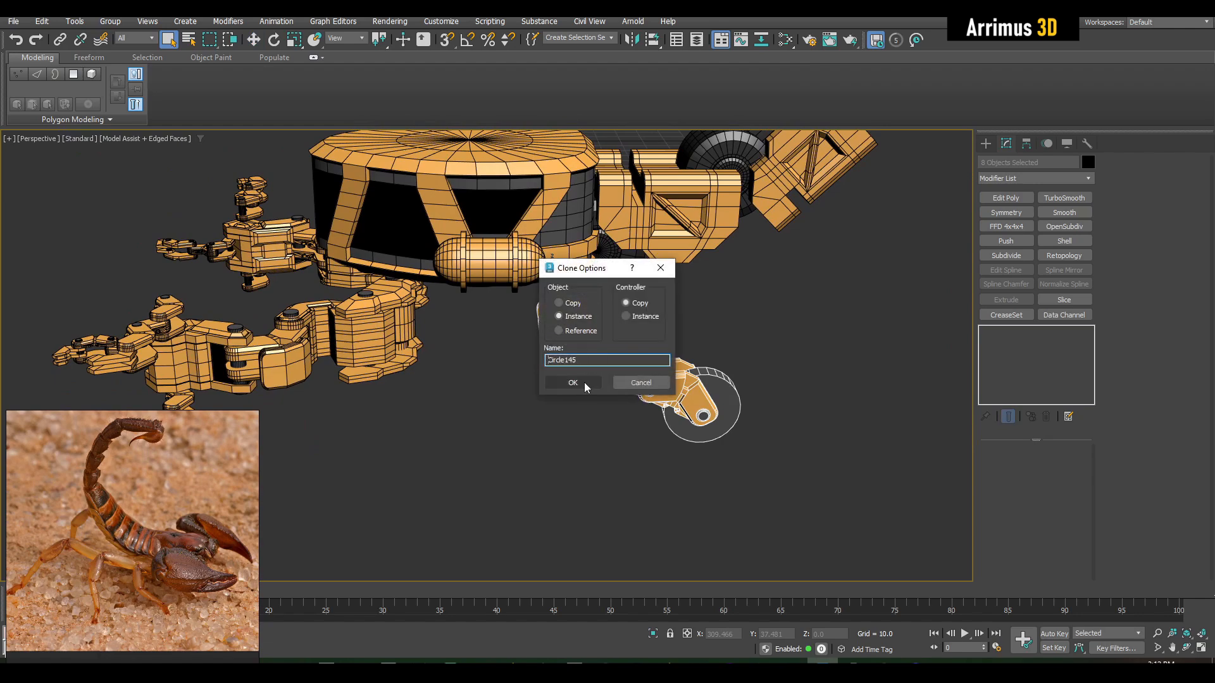
Confirm an Instance clone of the wheeled leg in Clone Options
left_click(572, 382)
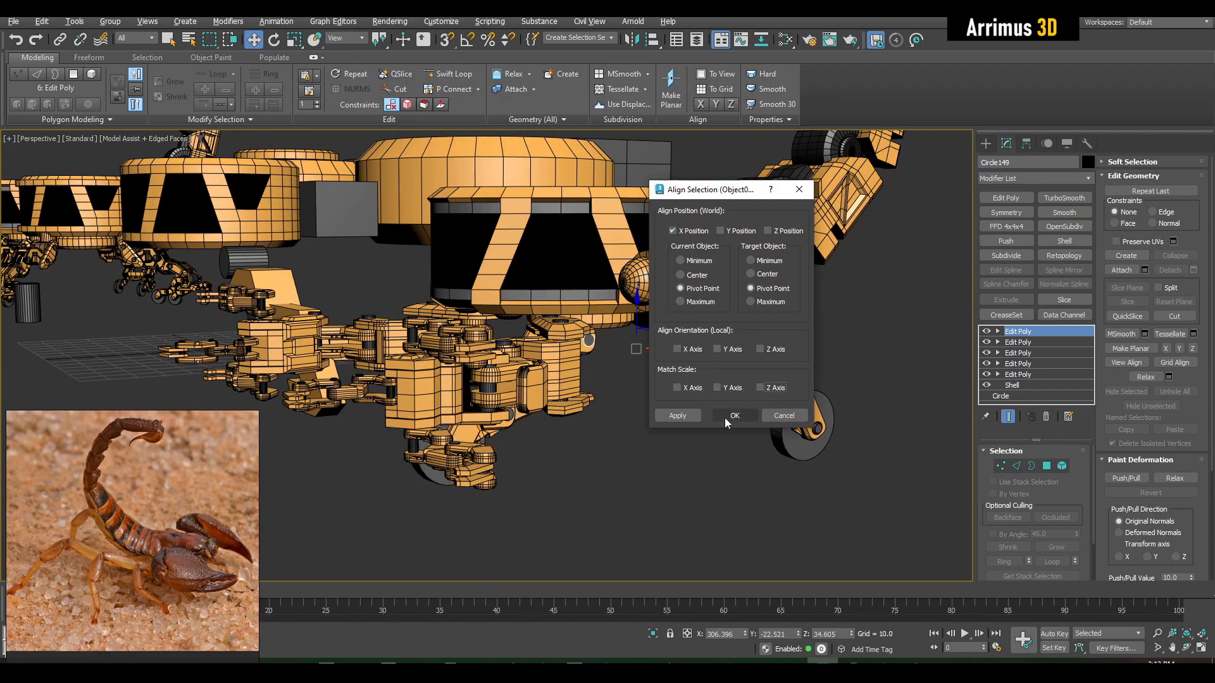
Align the copied leg's X position by pivot point and slide it under the body
left_click(734, 417)
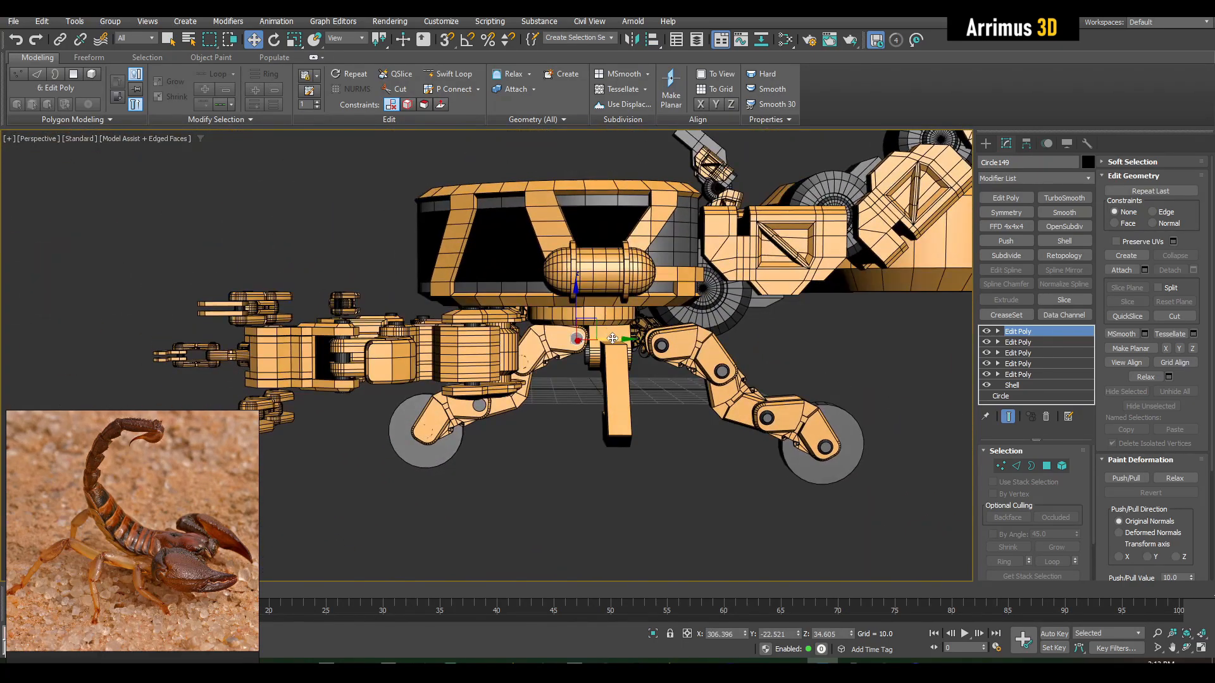
left_click_drag(613, 339, 689, 345)
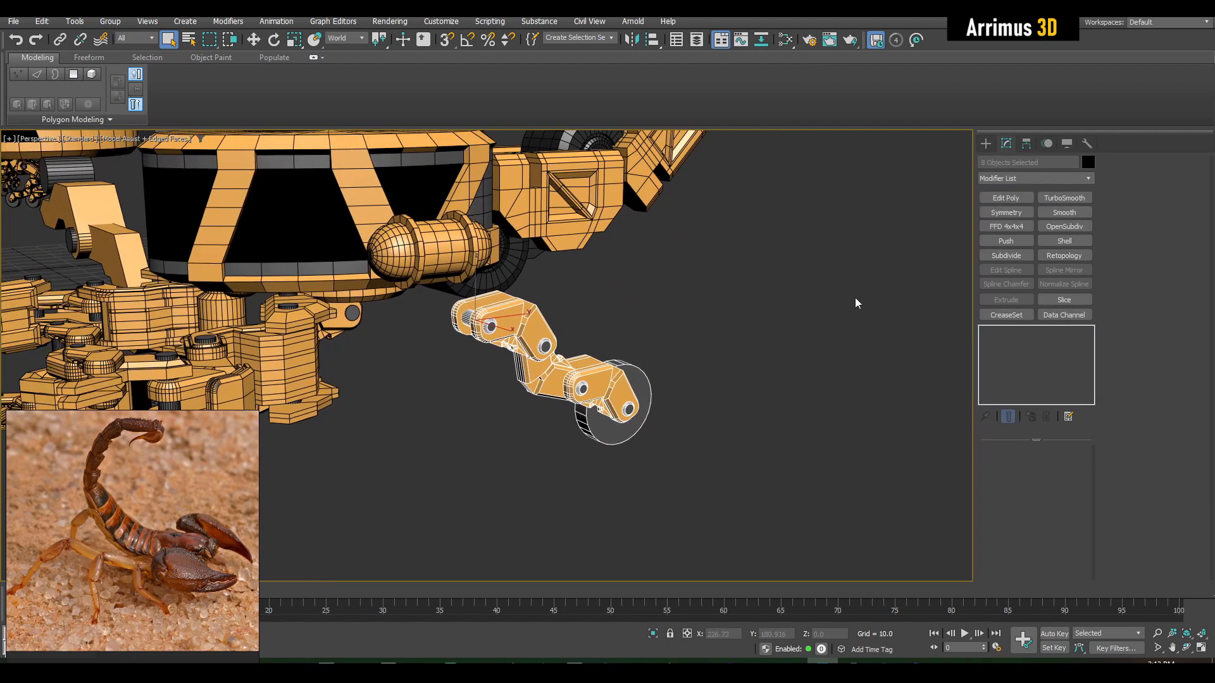
Mirror the wheeled leg to the opposite side of the body from the command panel
left_click(1005, 213)
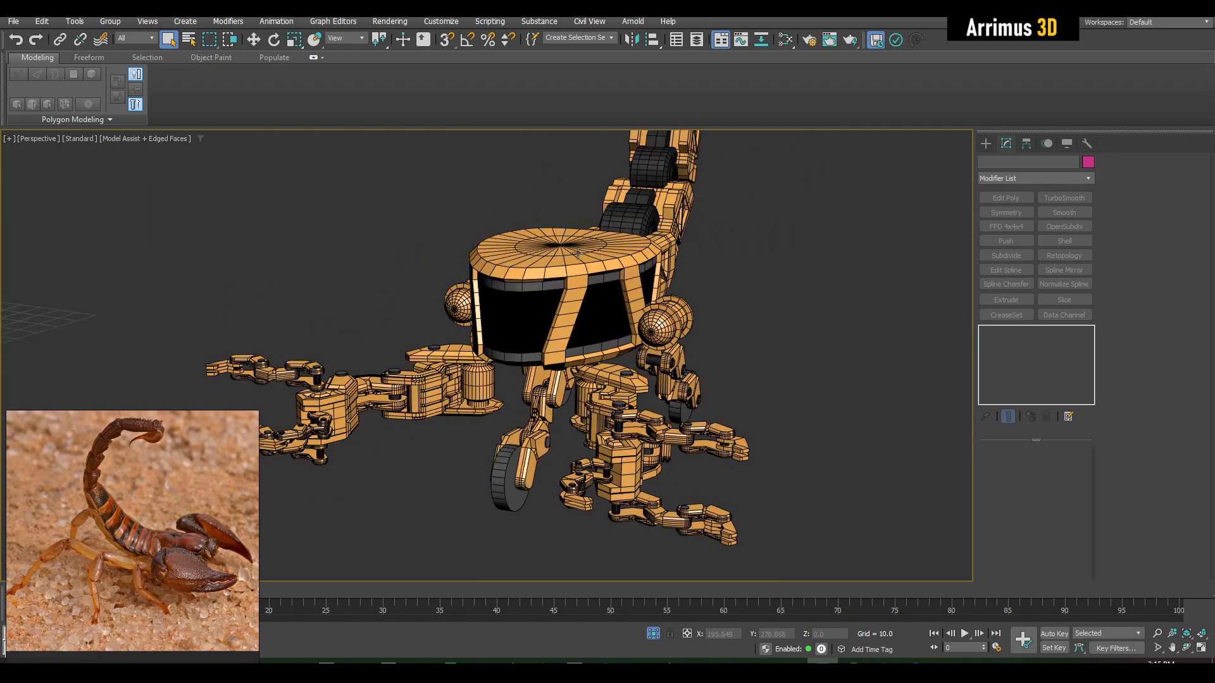
left_click(1005, 211)
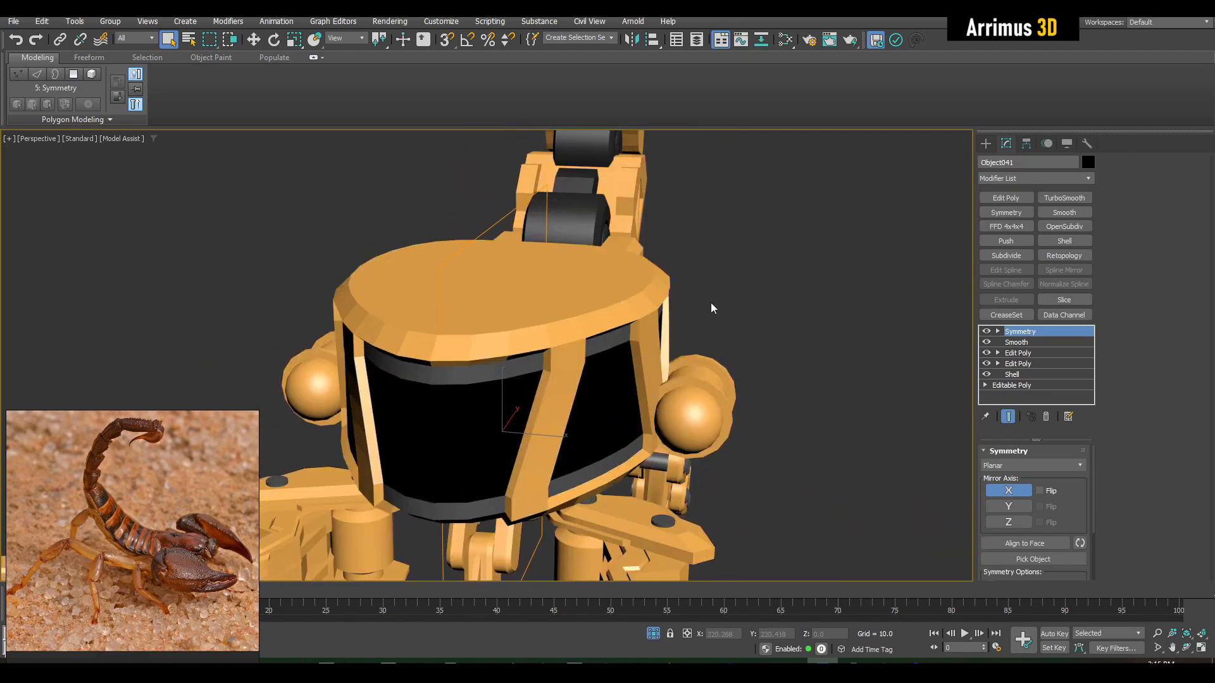
Create a Standard Primitives sphere and align it to the body's pivot as a dome
left_click(984, 143)
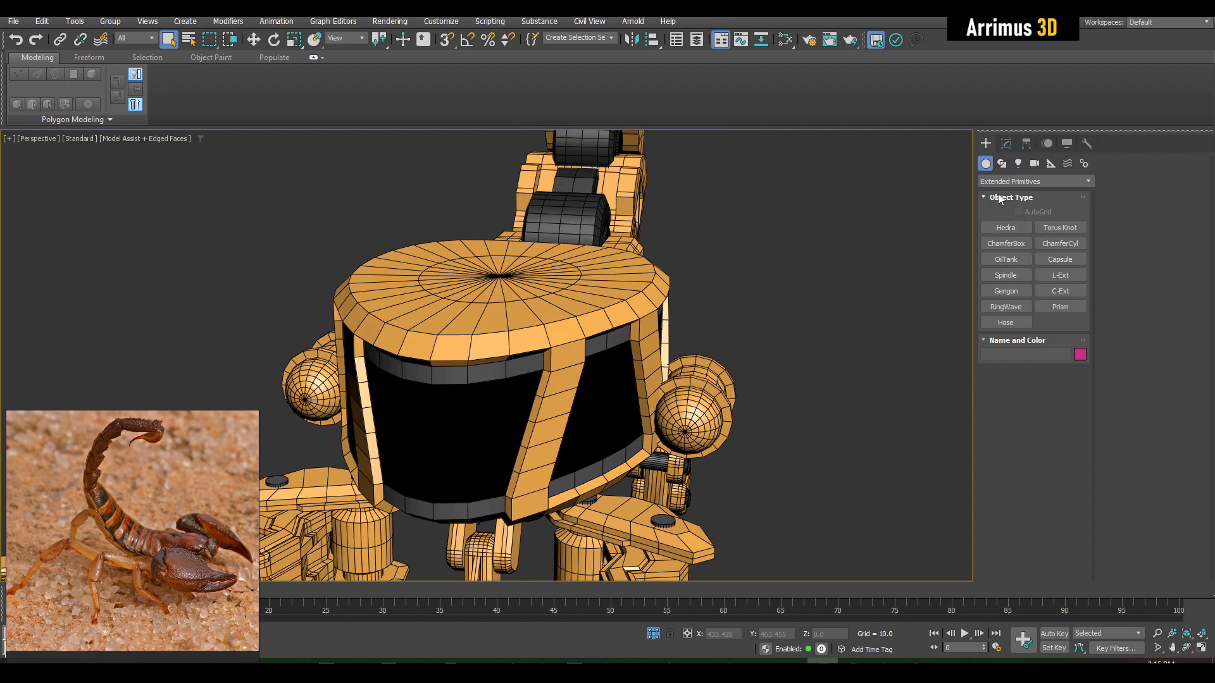
left_click(1034, 181)
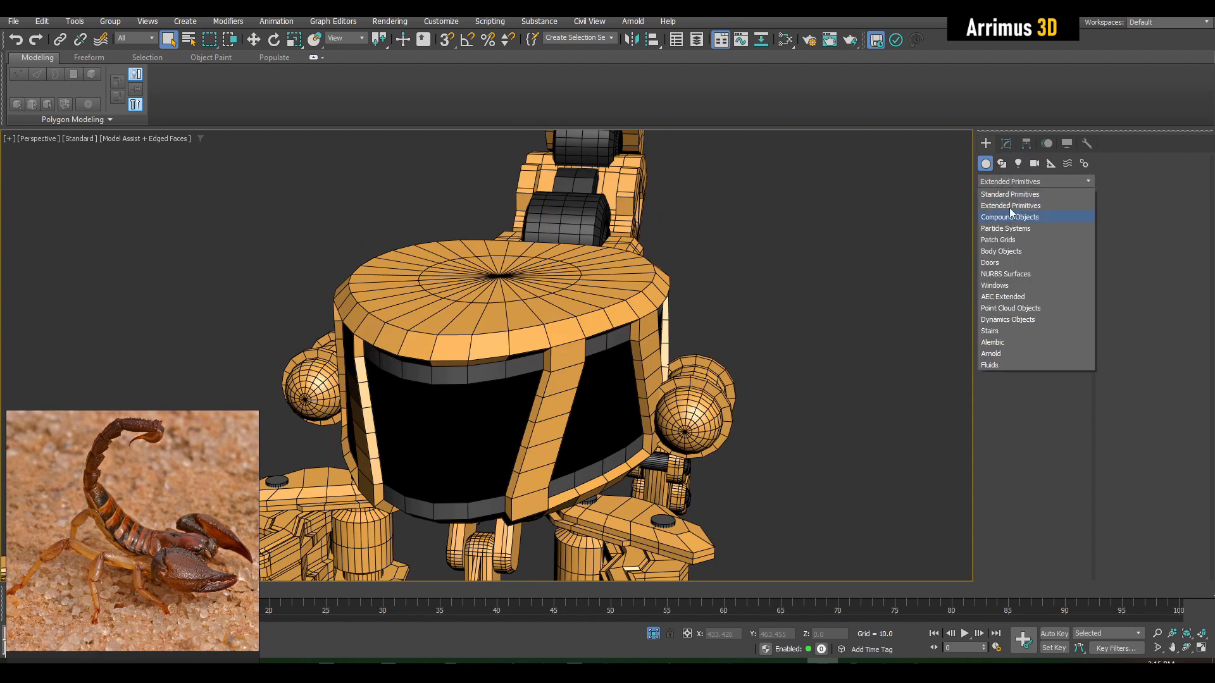
left_click(1010, 194)
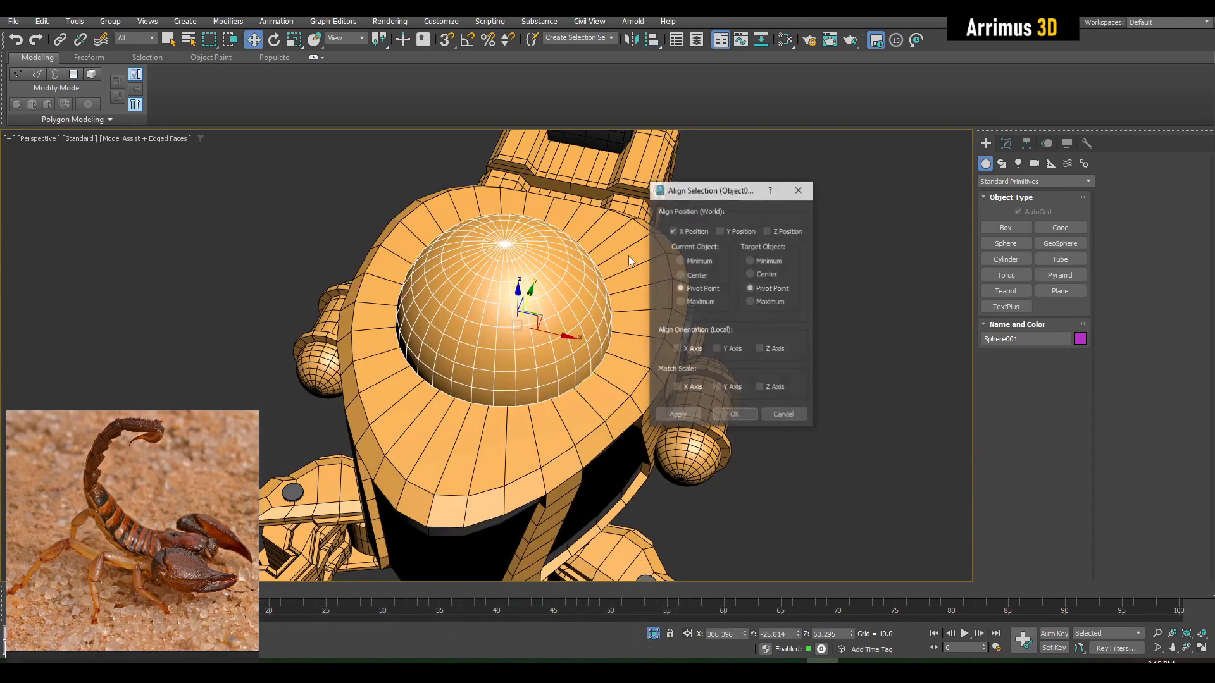
left_click(733, 414)
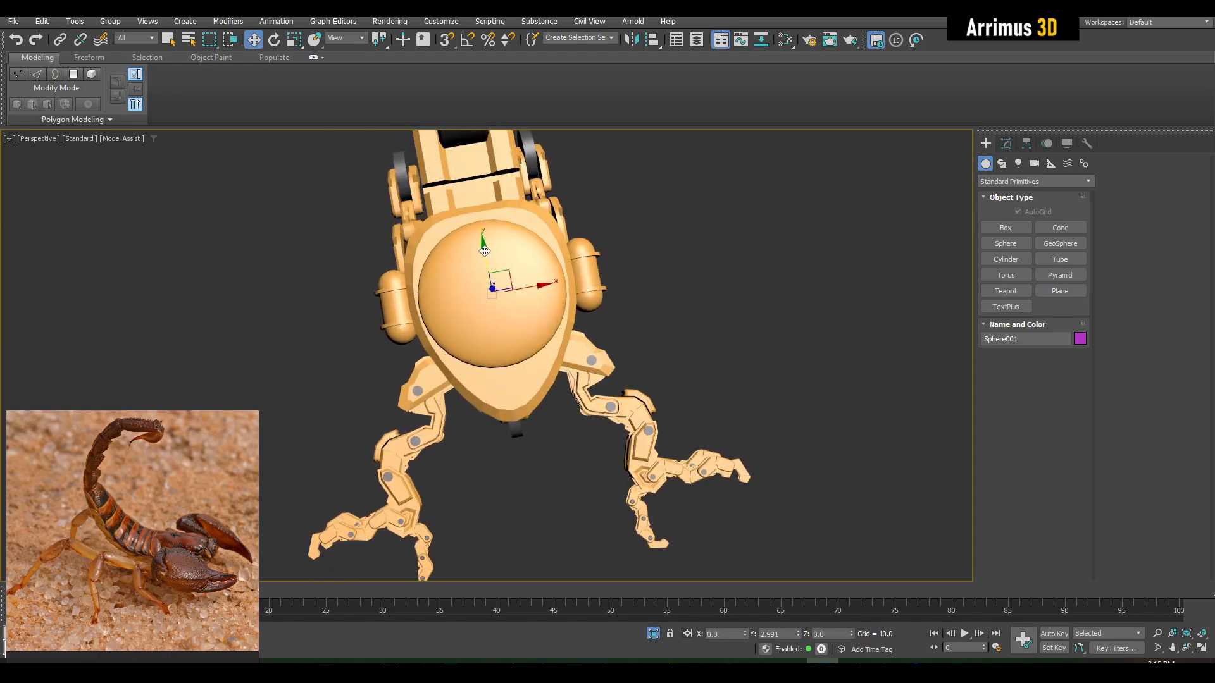
left_click(273, 39)
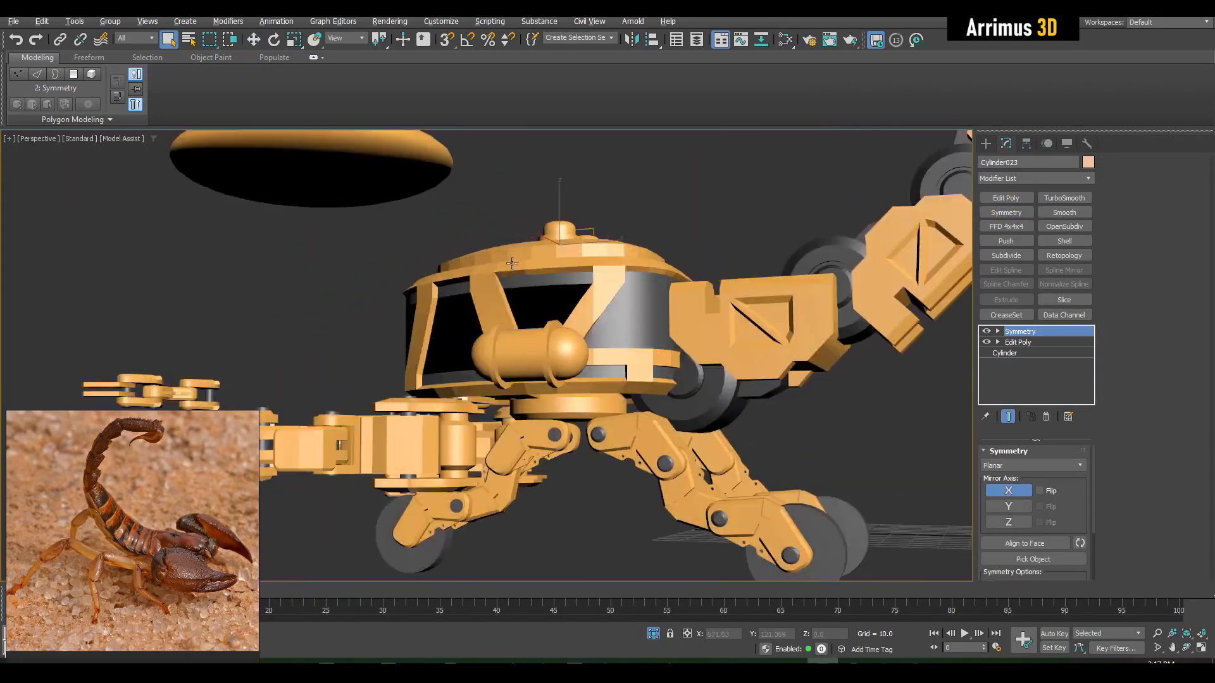
Orbit to the body top and select the Y-shaped polygon strip in Edit Poly
left_click_drag(511, 263, 596, 279)
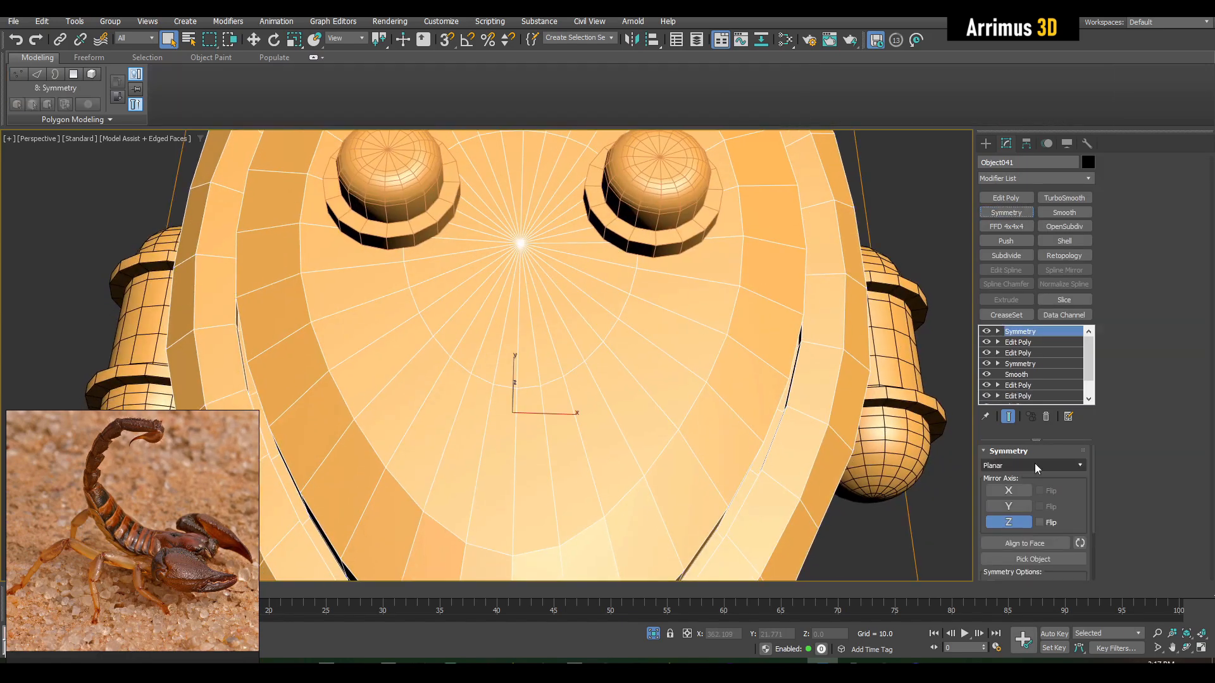
left_click(1017, 342)
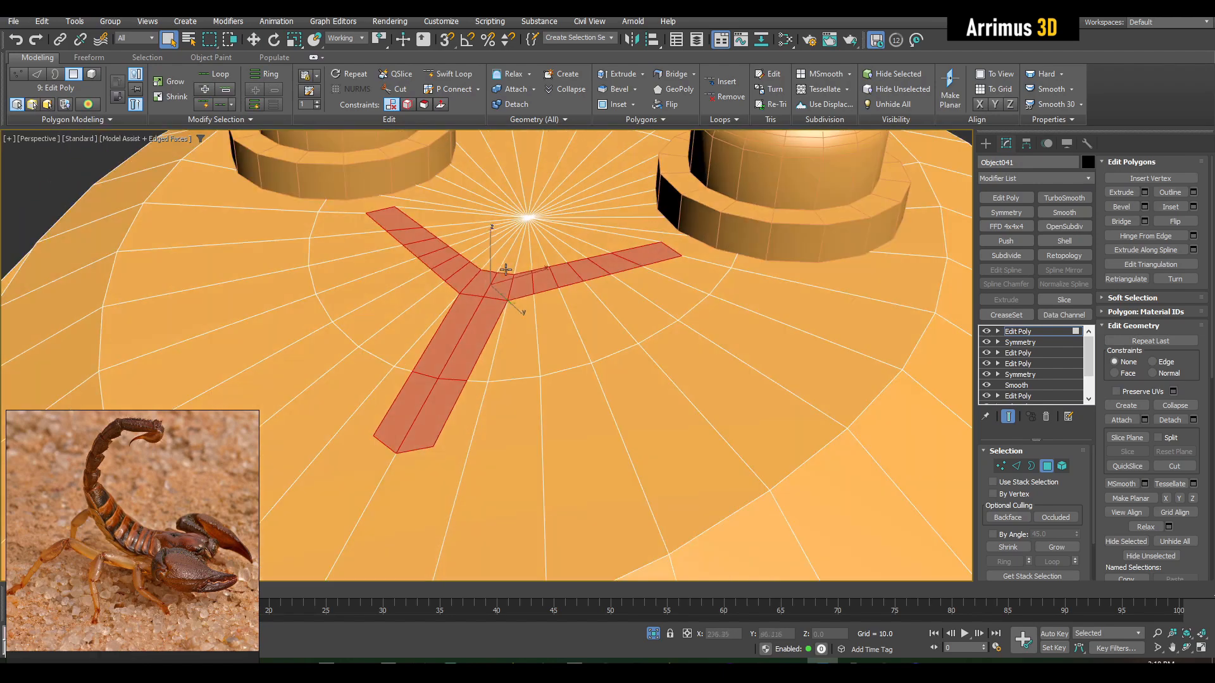
Extrude the Y-shaped strip inward to cut a groove into the body top
left_click(642, 88)
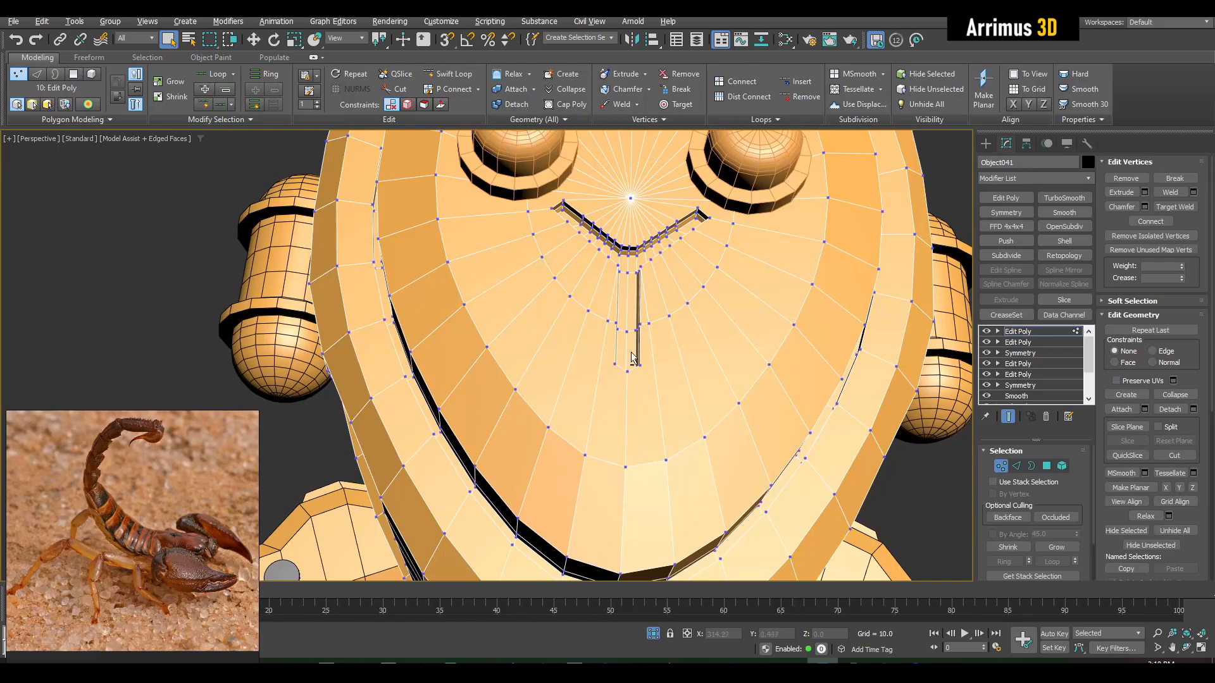
left_click(1174, 454)
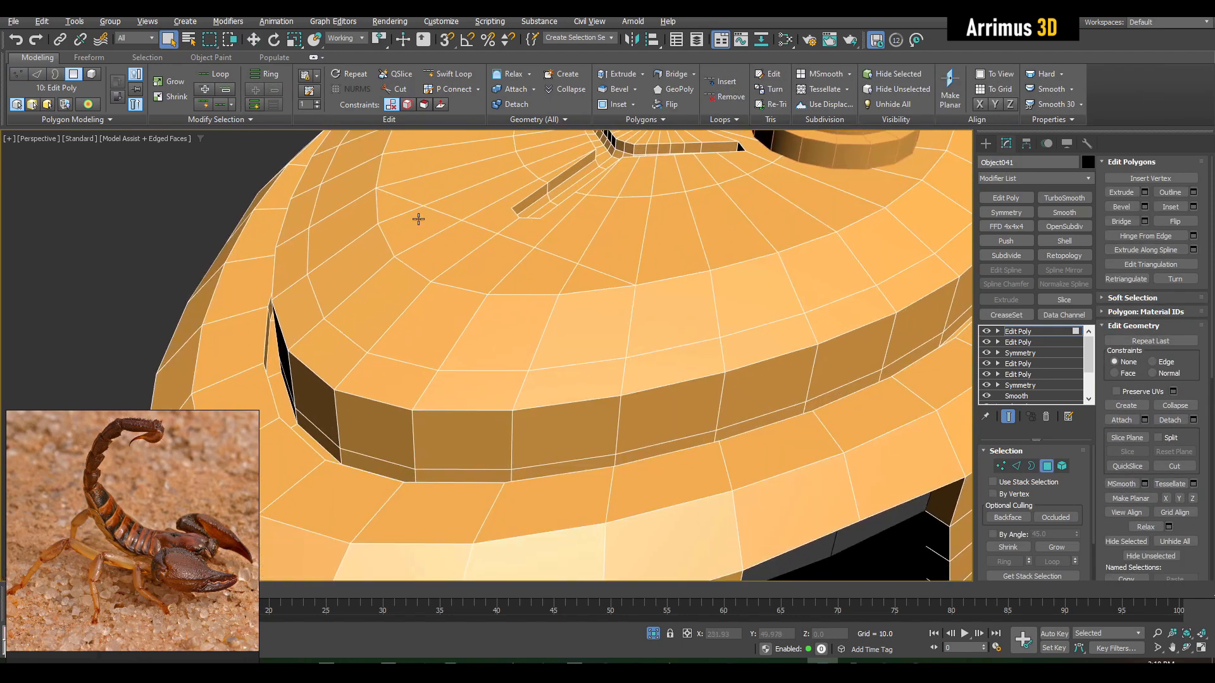
Bevel the front panel faces of the body top
left_click(481, 310)
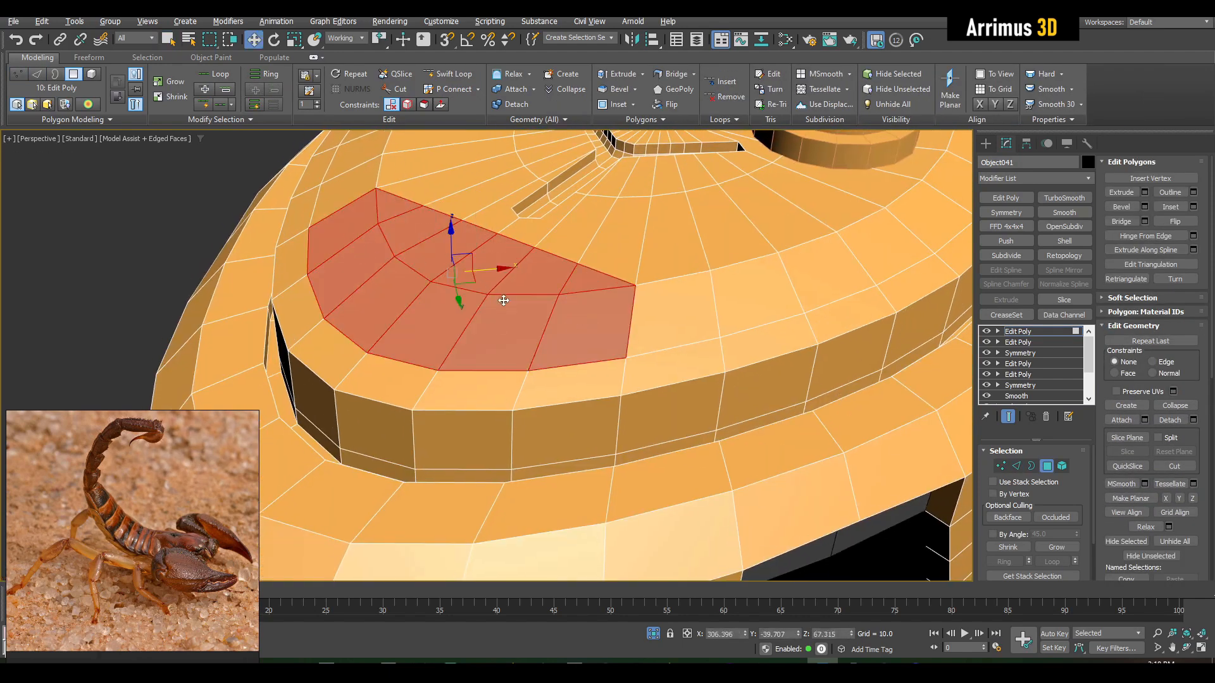
left_click(640, 89)
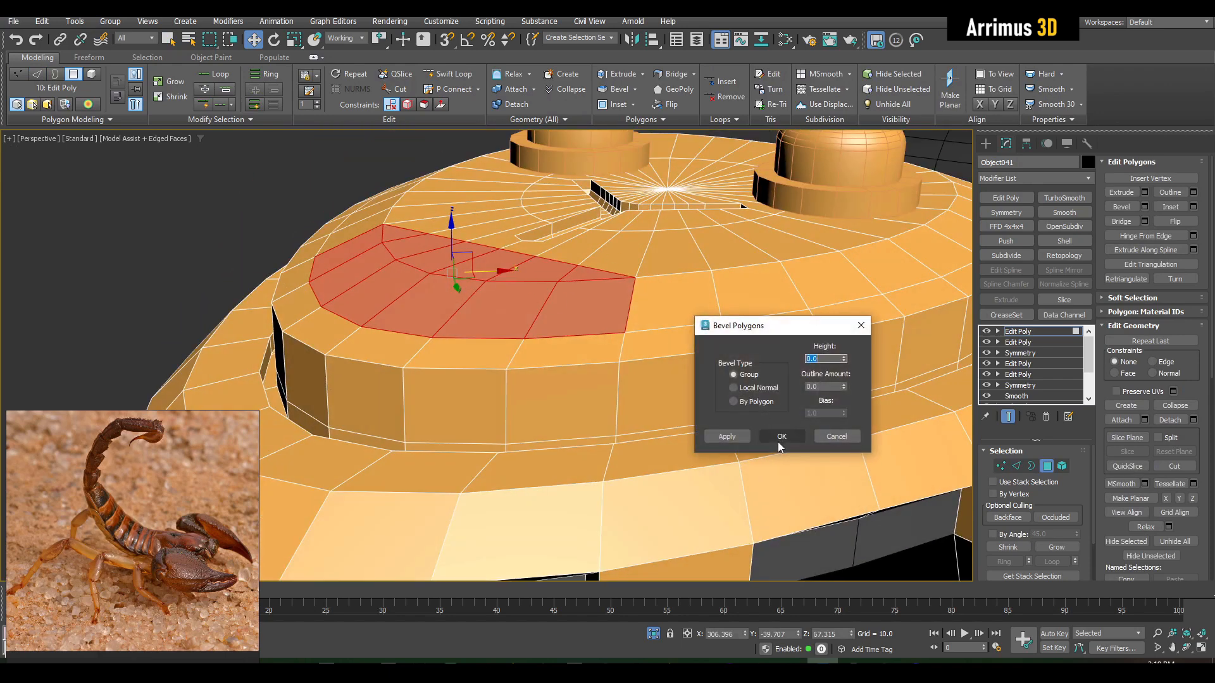
left_click(781, 436)
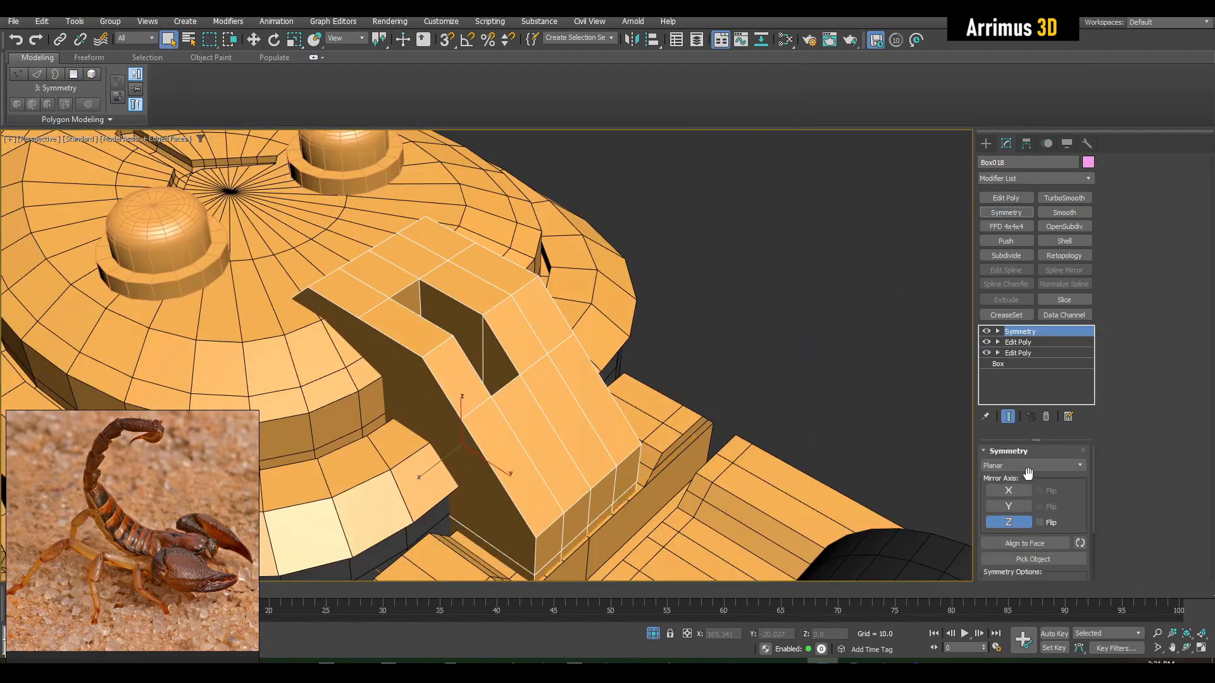
Adjust the inner dome in Edit Poly while orbiting beneath the body
left_click(1009, 491)
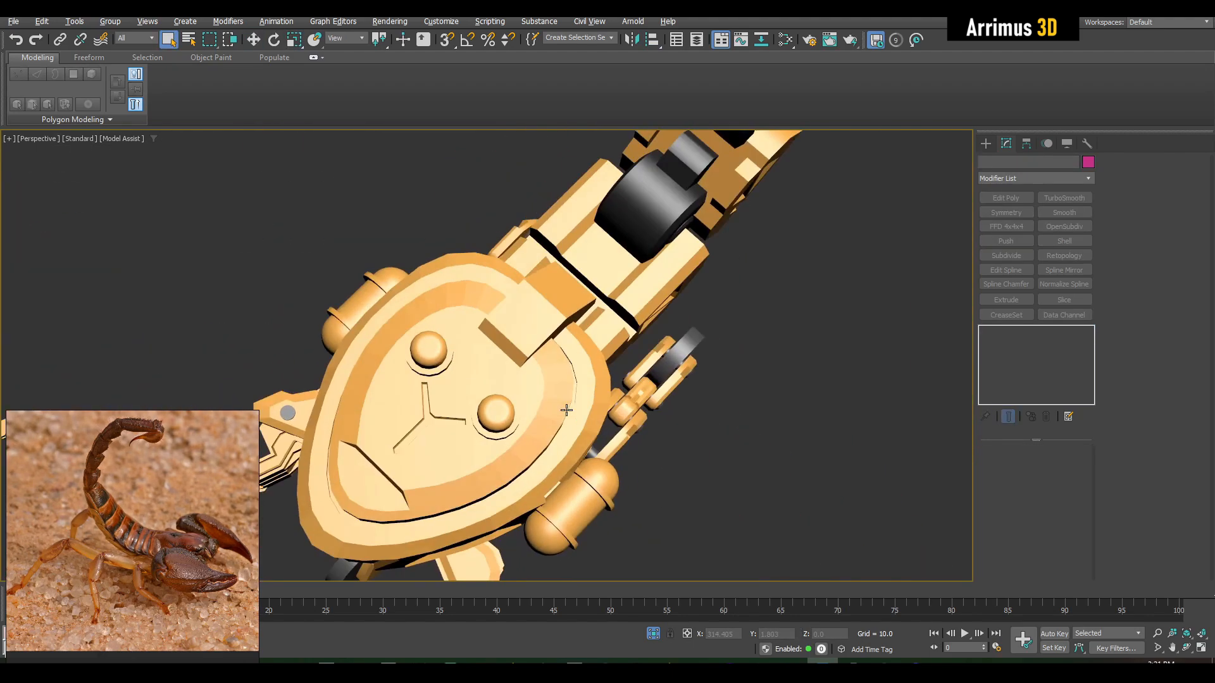
left_click_drag(566, 410, 697, 379)
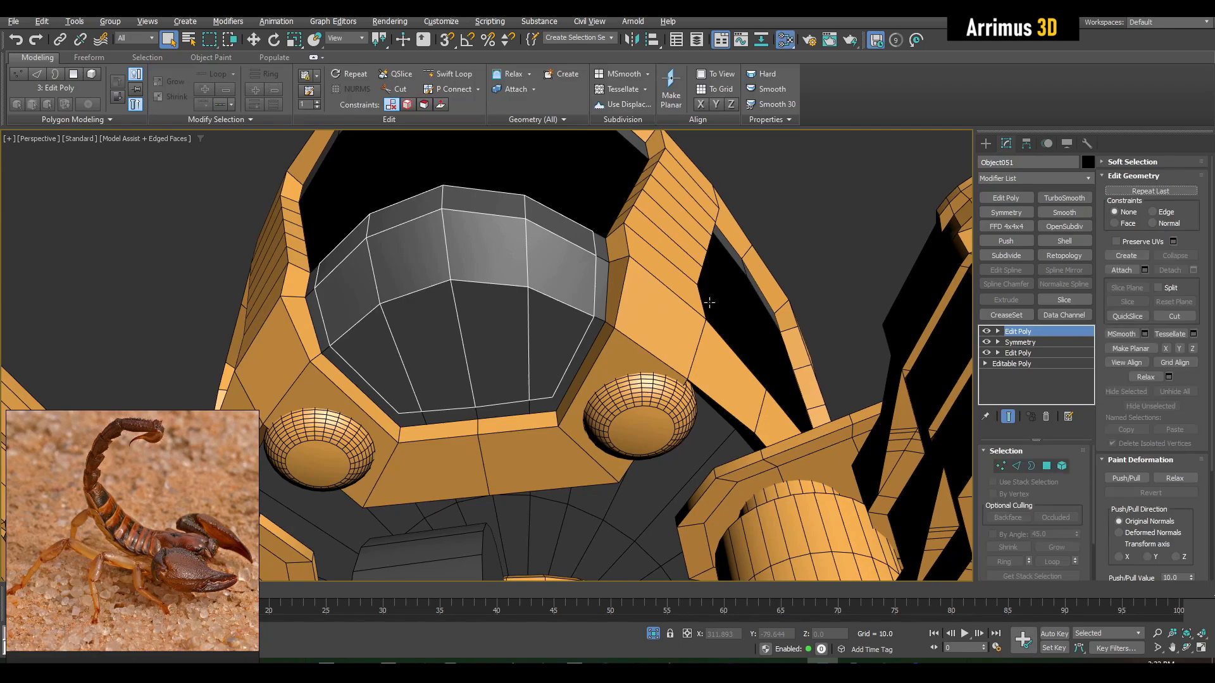
left_click(1063, 240)
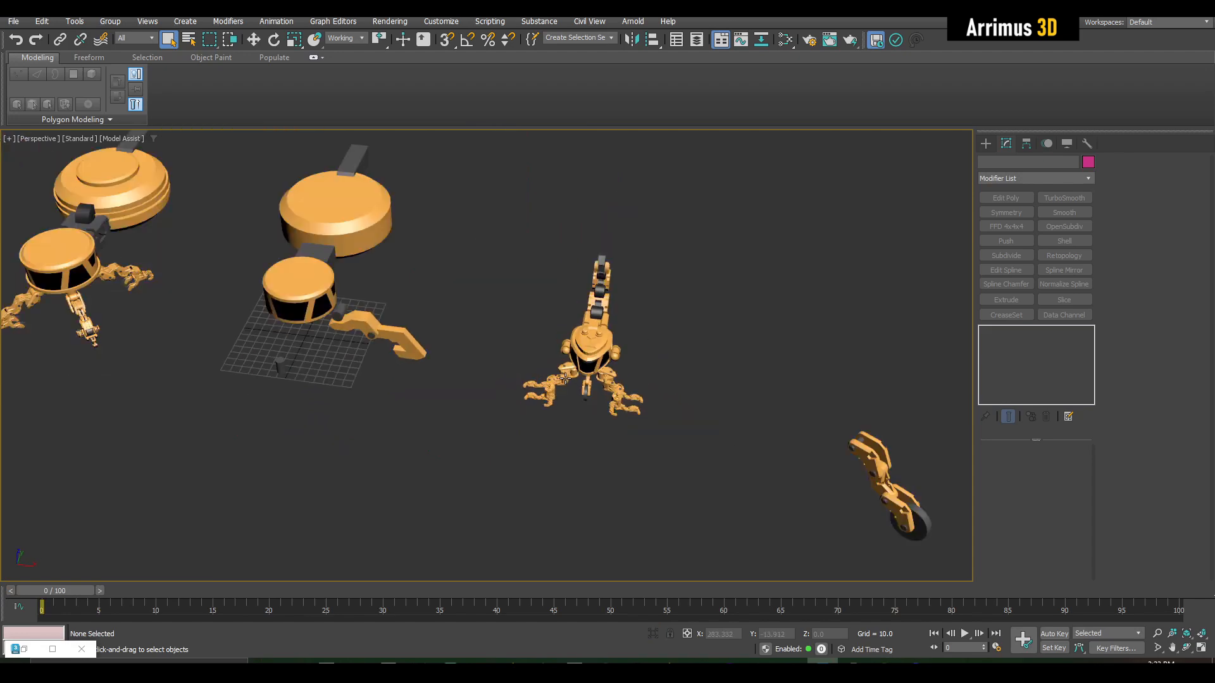
key("F4")
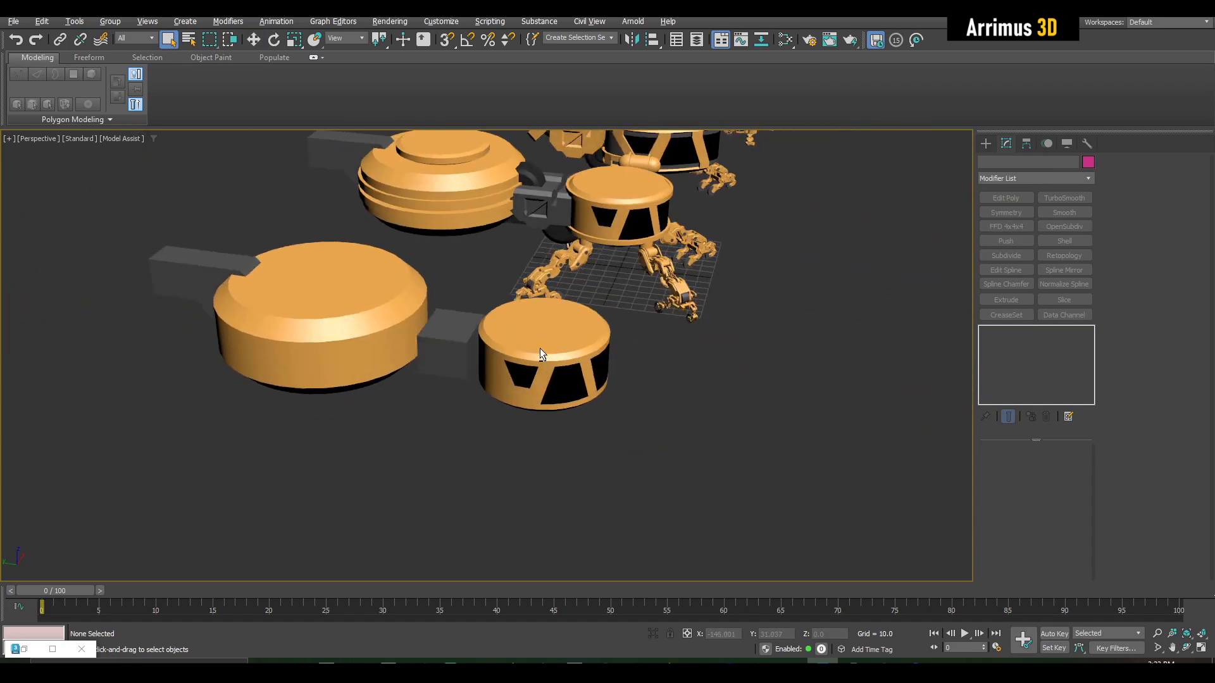
left_click_drag(542, 349, 558, 375)
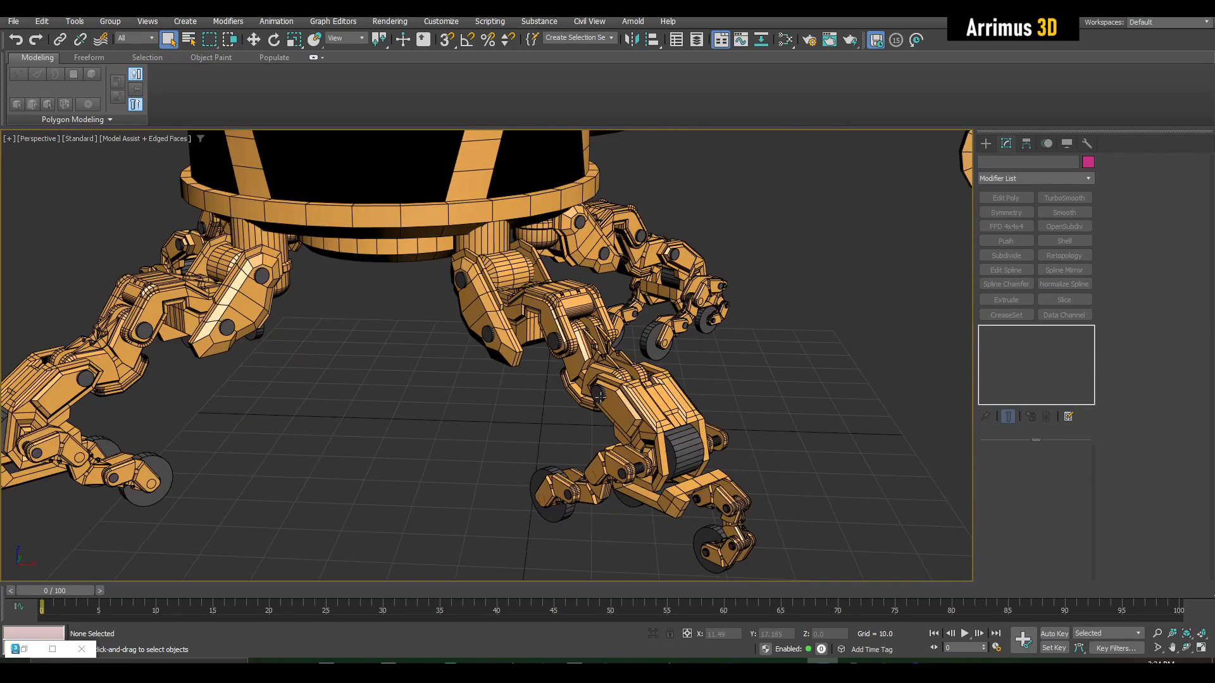
left_click(1005, 212)
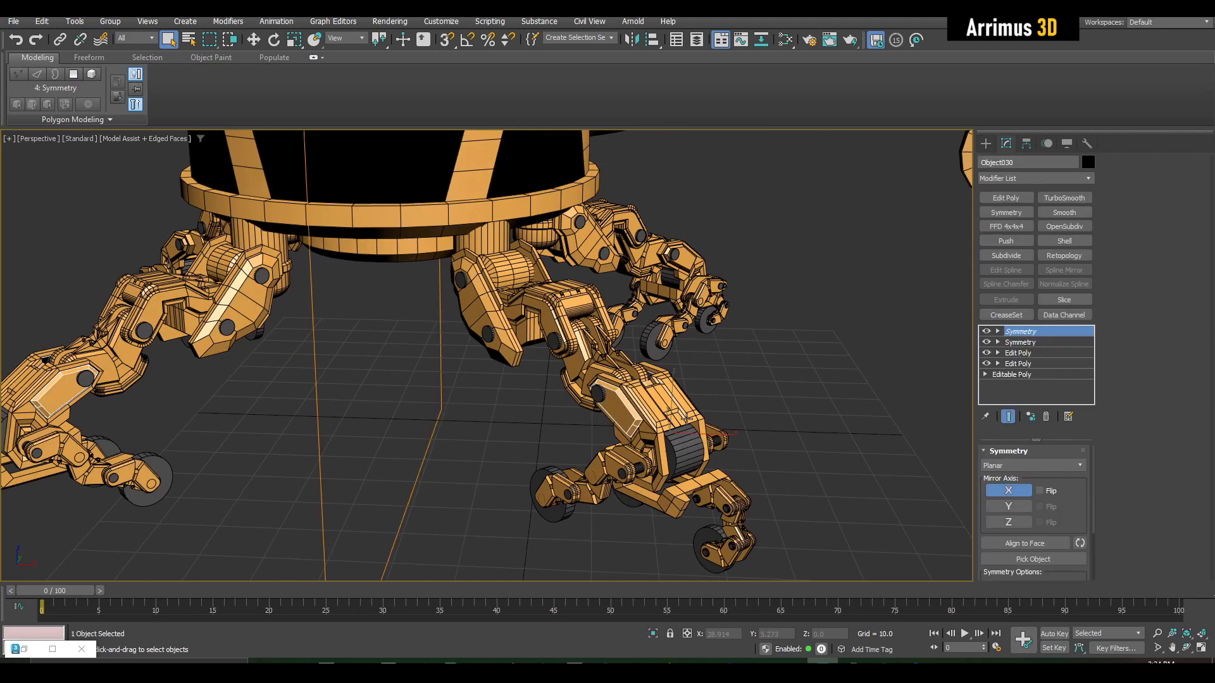